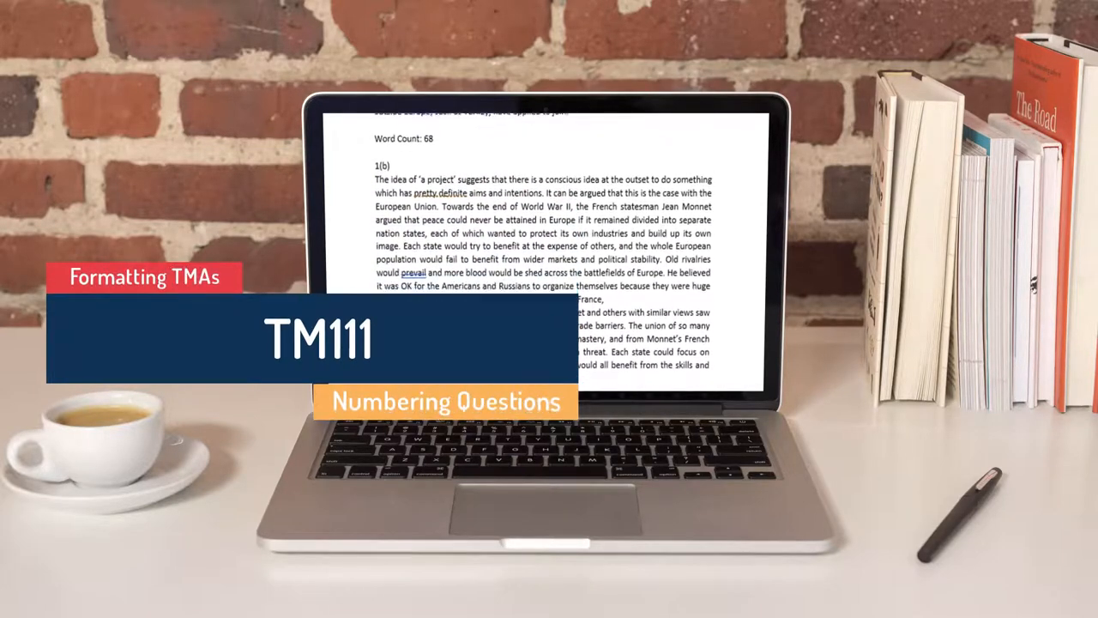
Step: Scroll down through the document
scroll("down", 3)
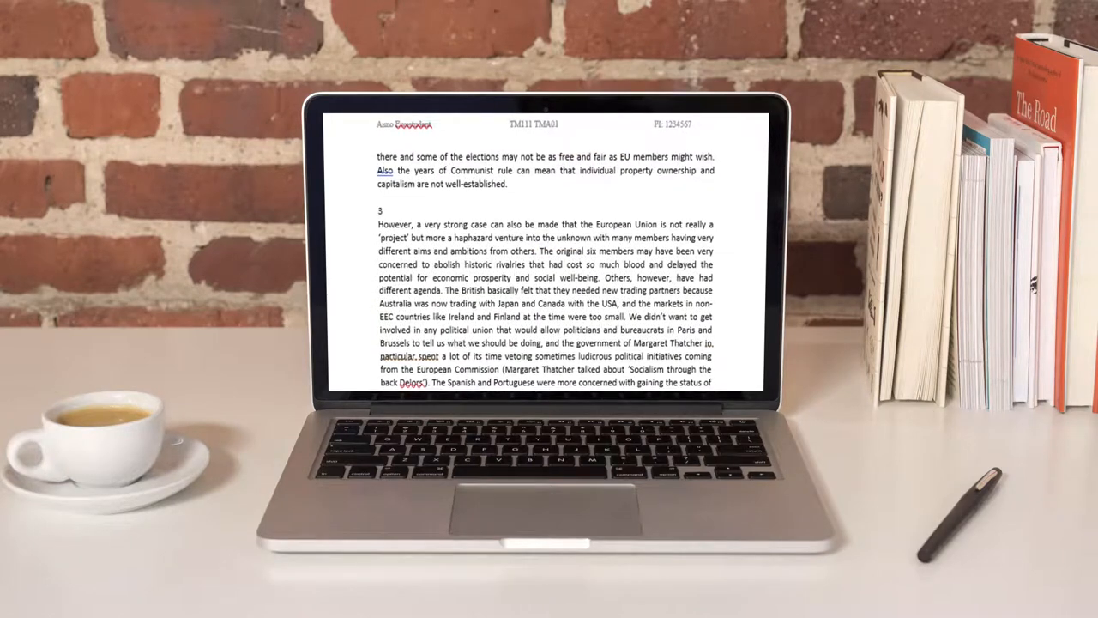
scroll("down", 3)
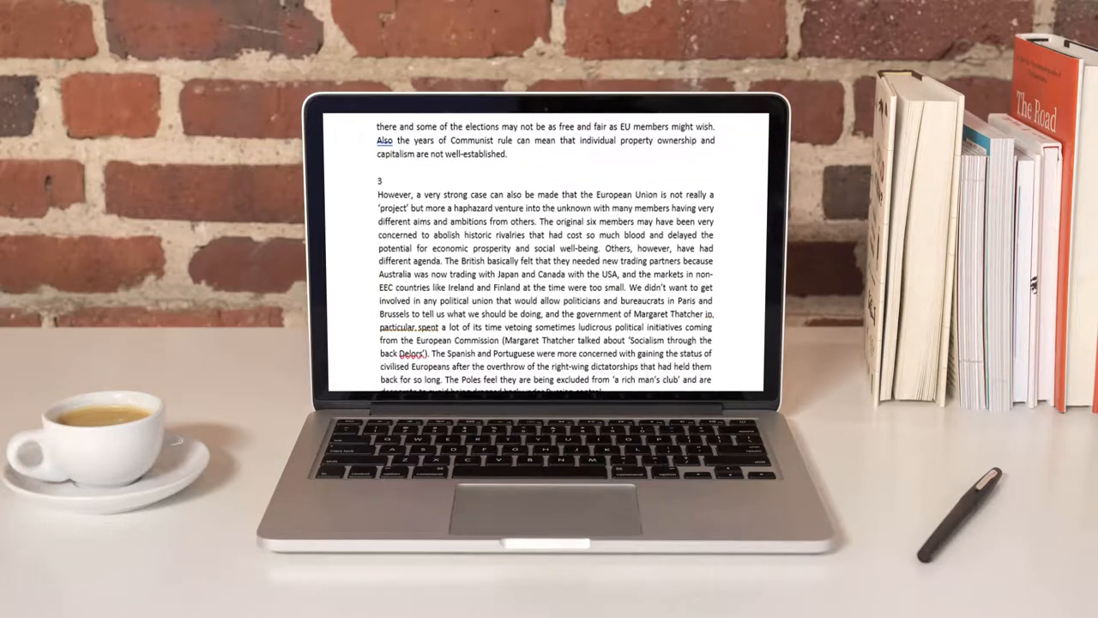
scroll("down", 3)
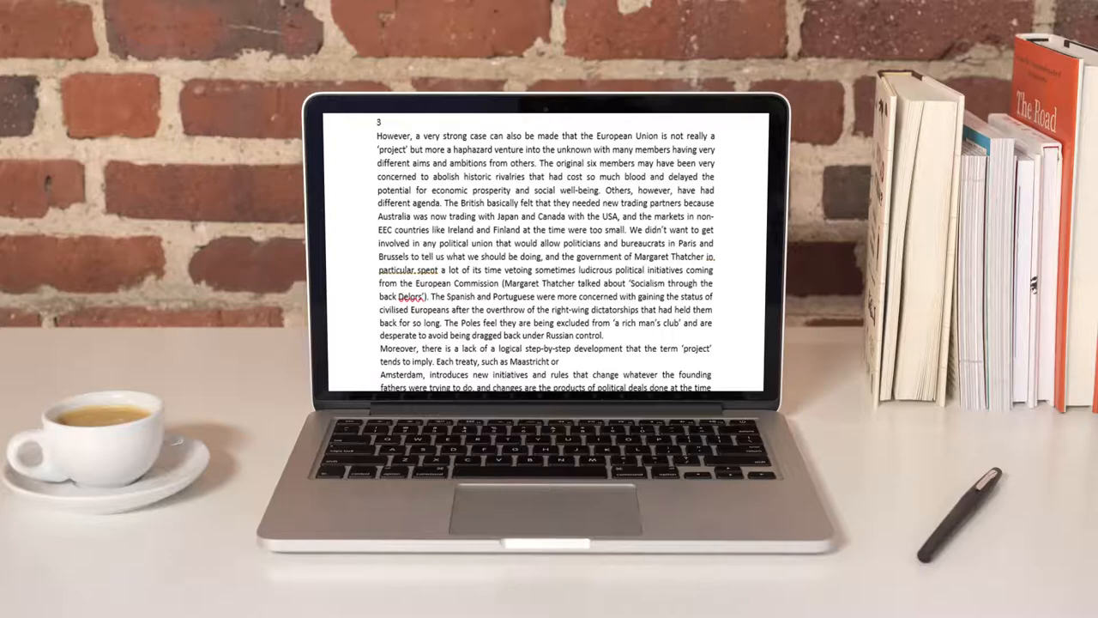
scroll("down", 3)
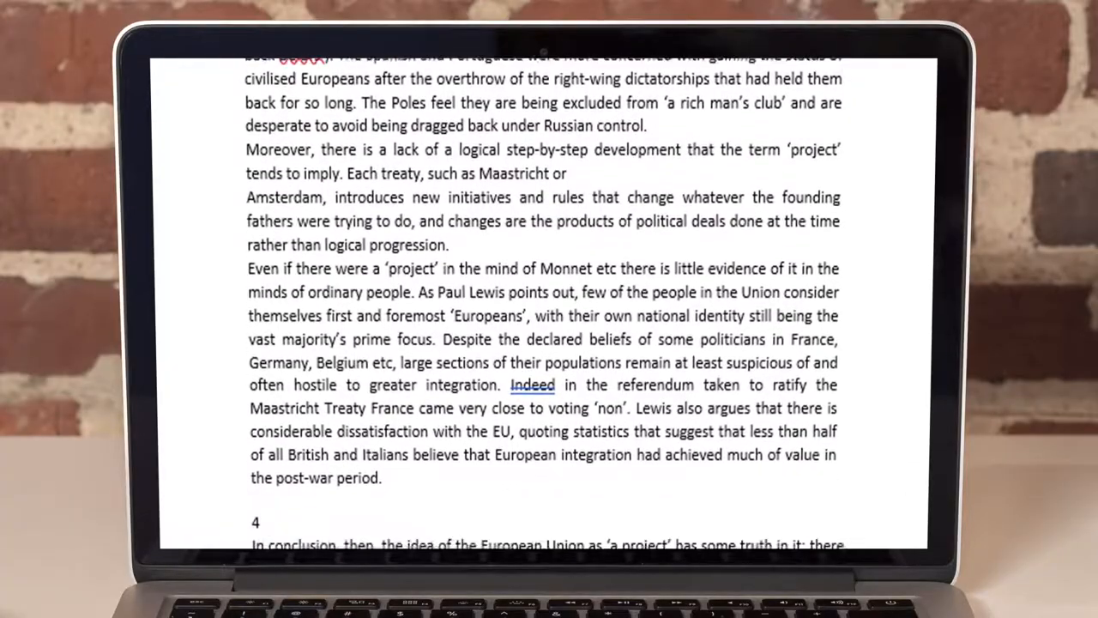
scroll("down", 3)
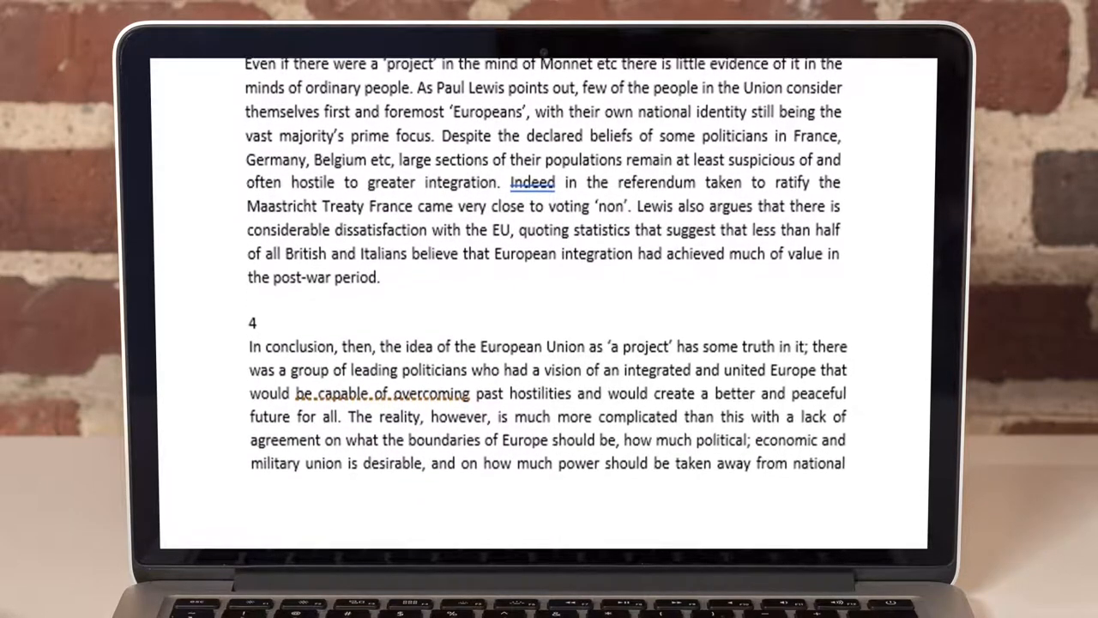
scroll("down", 3)
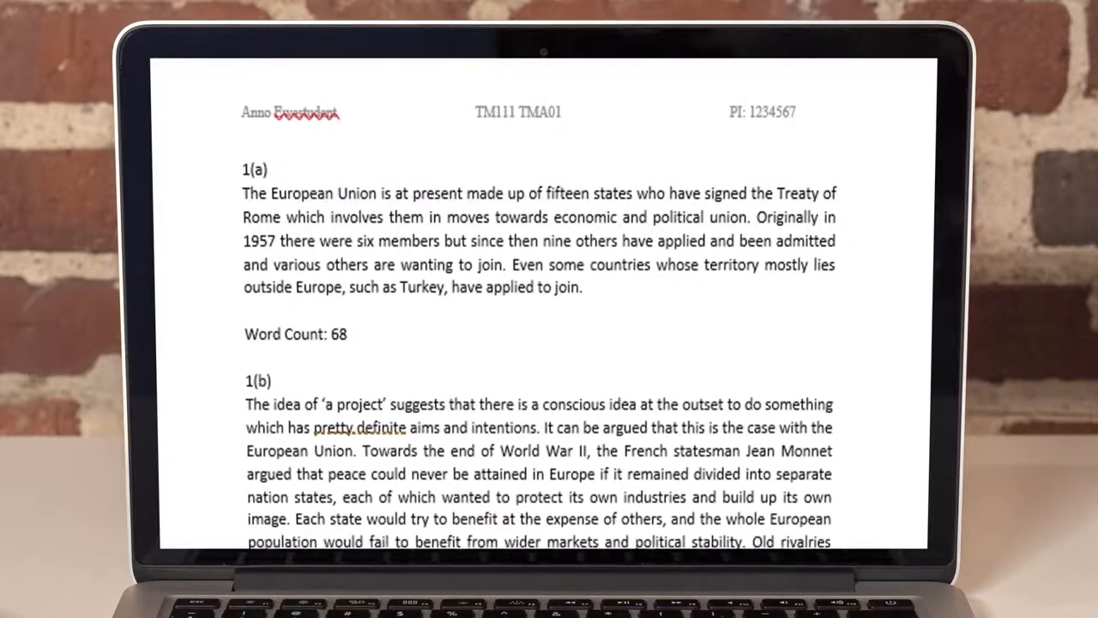
scroll("down", 3)
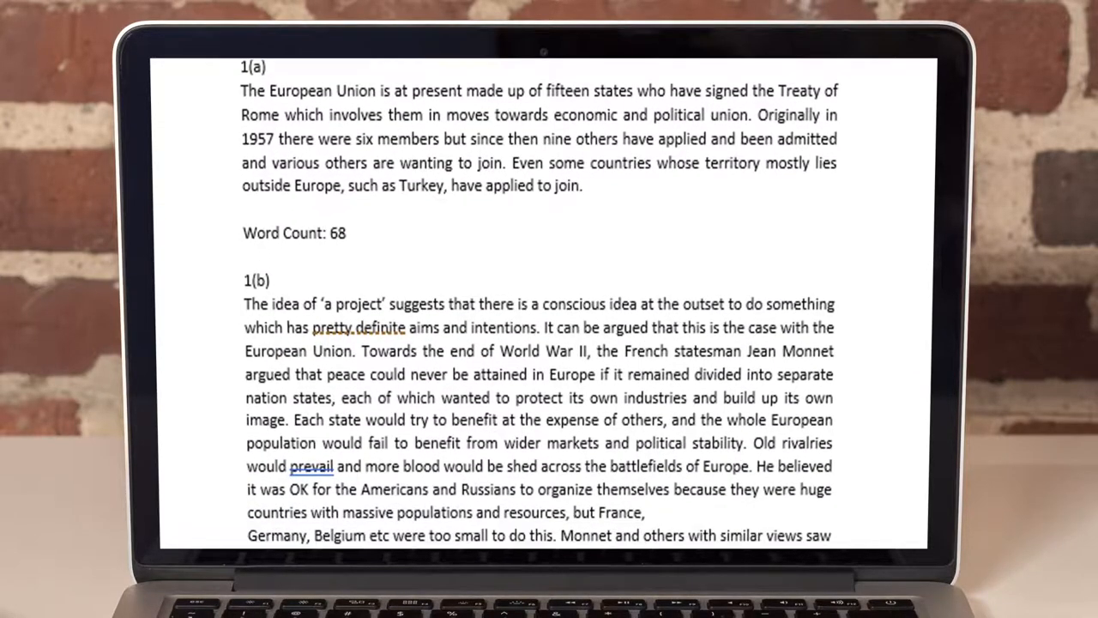
scroll("down", 3)
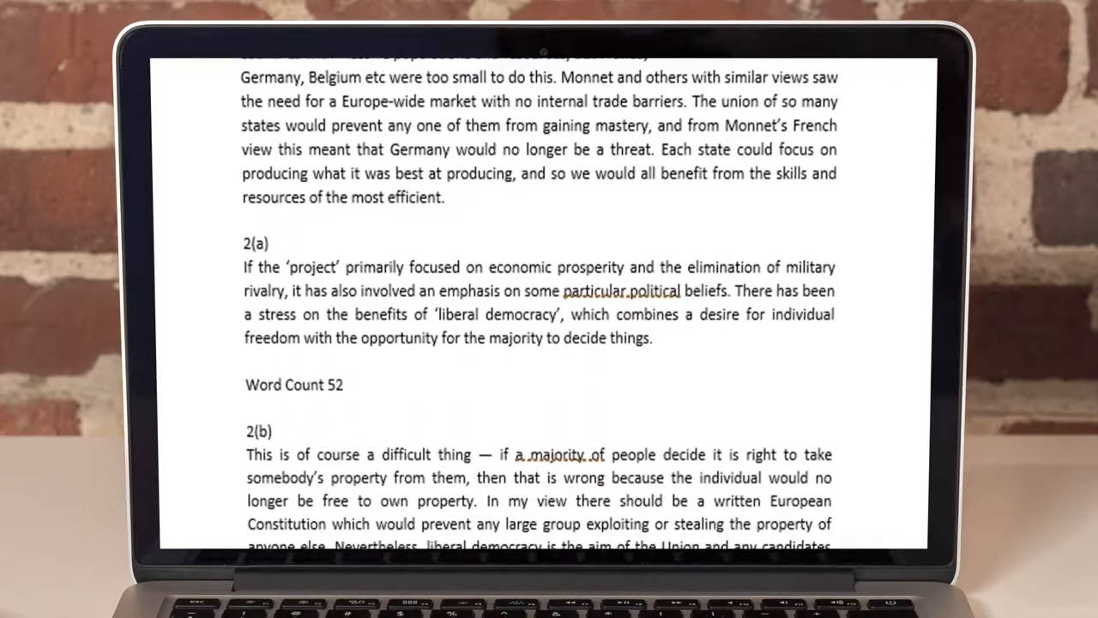
scroll("down", 3)
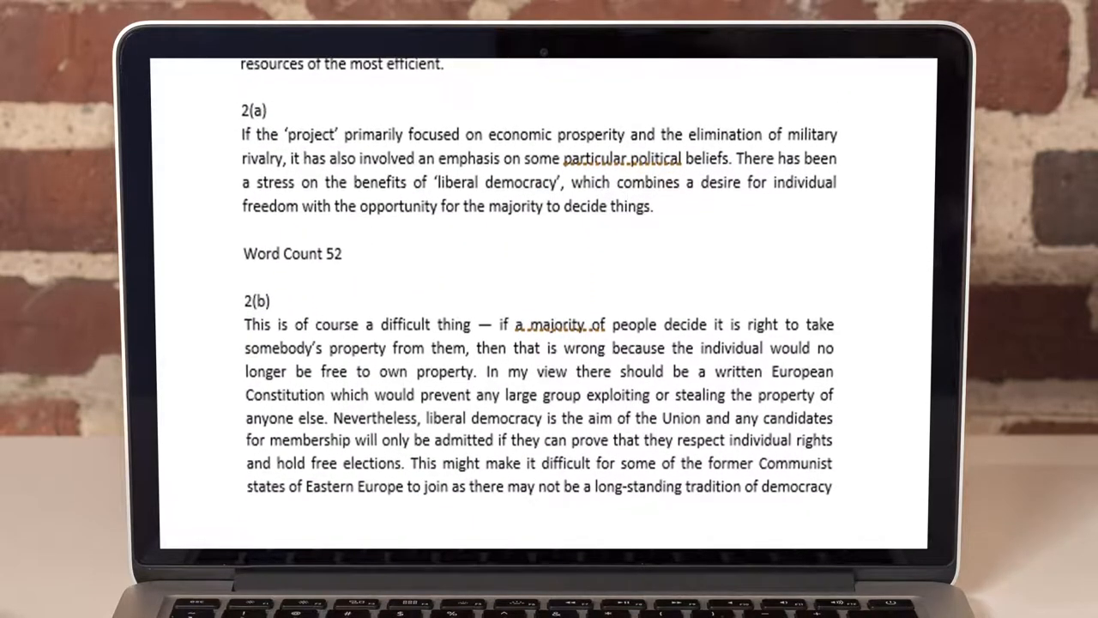
scroll("down", 3)
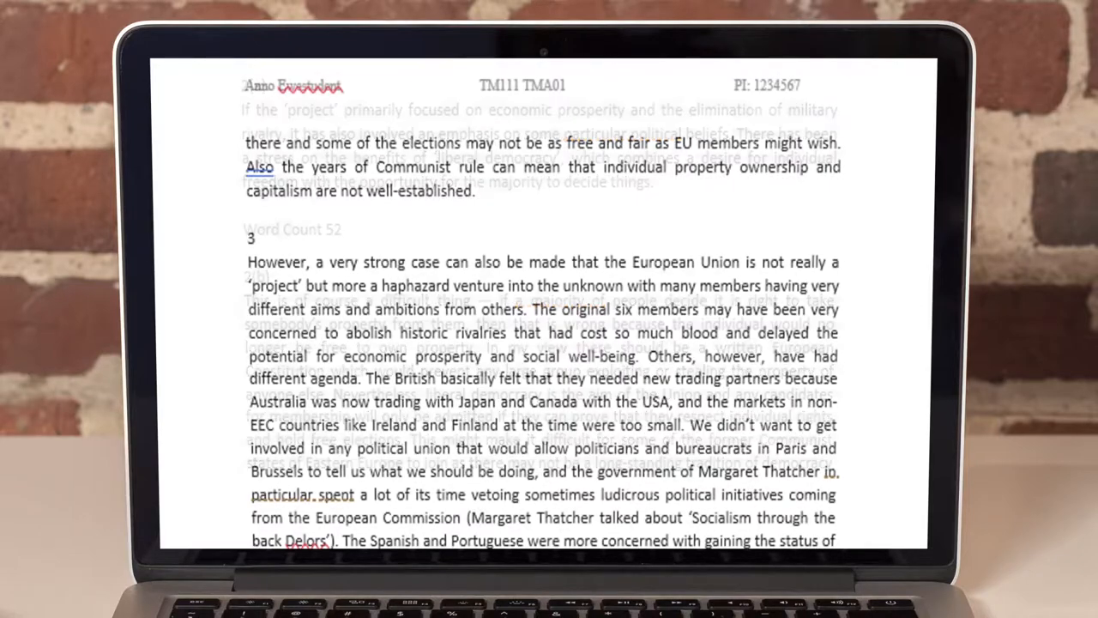
scroll("down", 3)
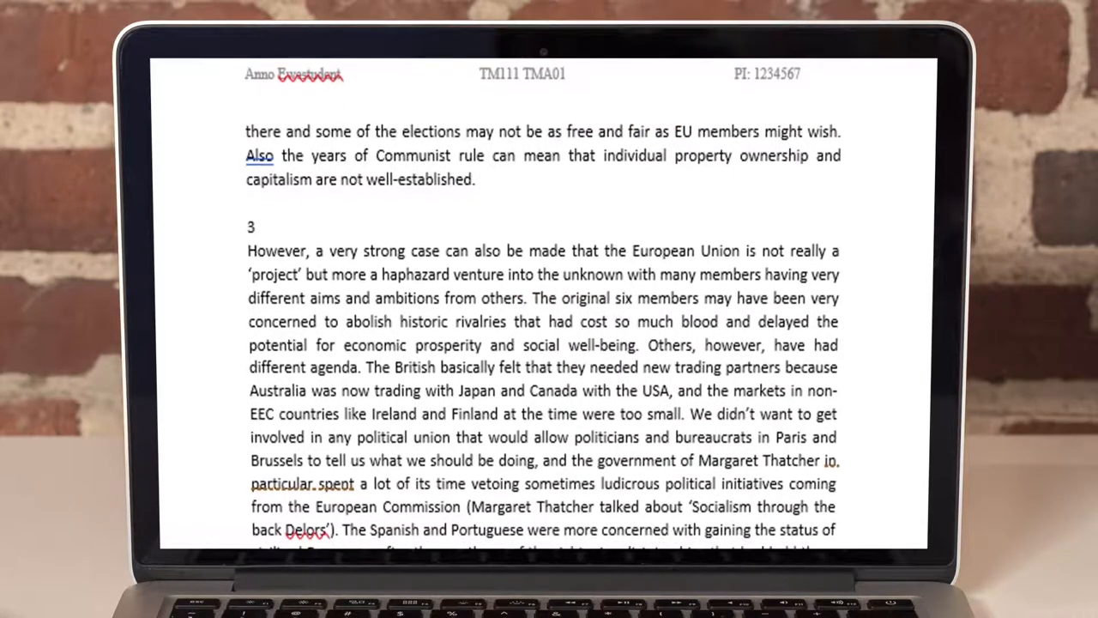
scroll("down", 3)
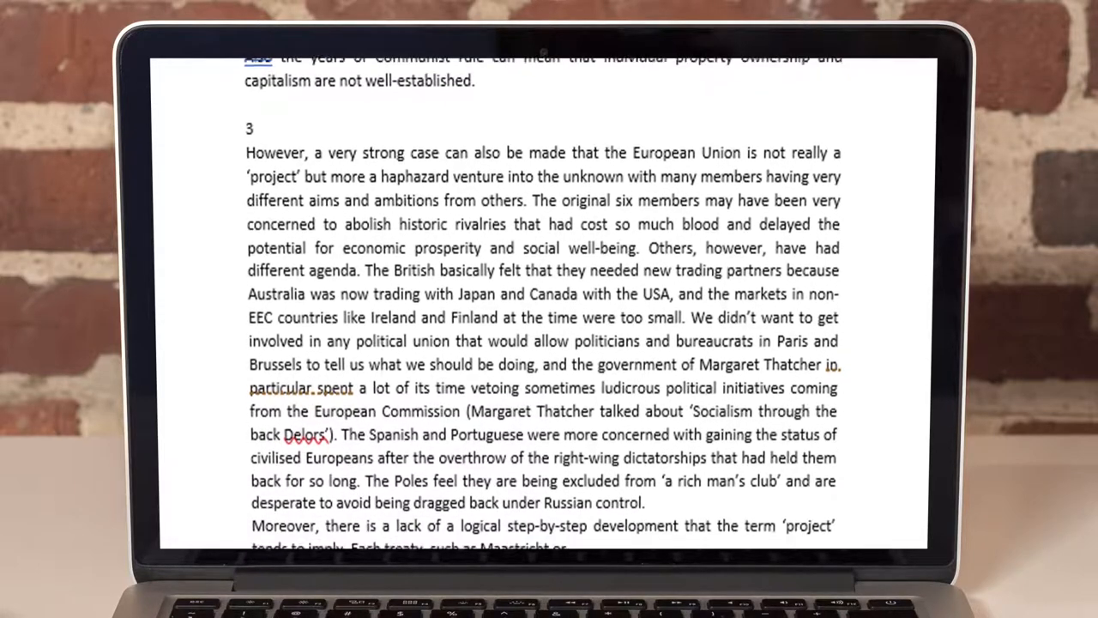
scroll("down", 3)
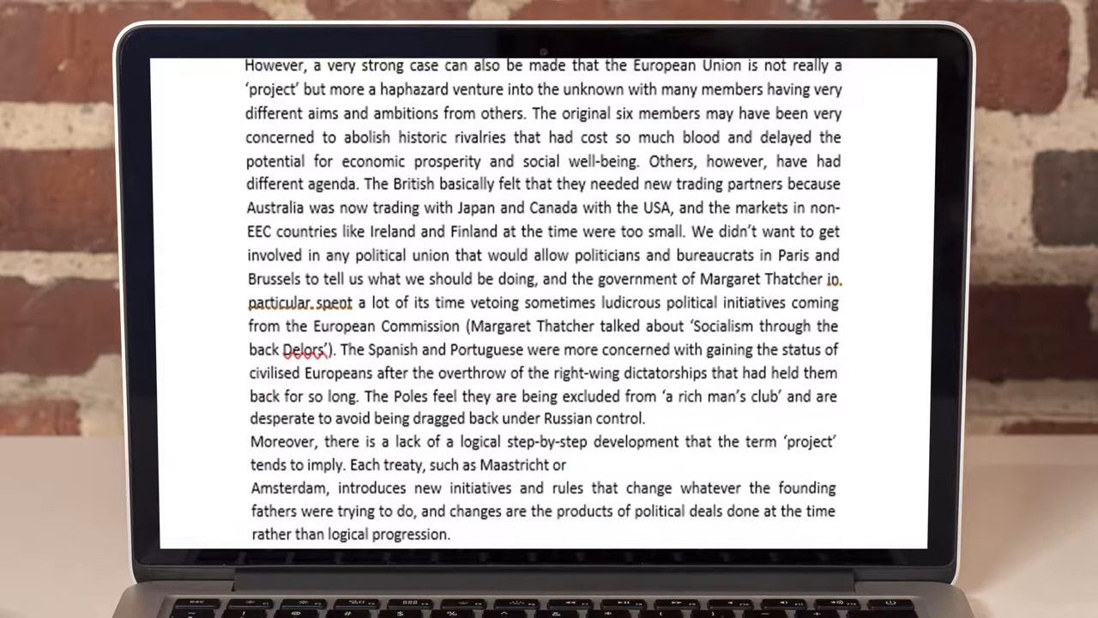
scroll("down", 3)
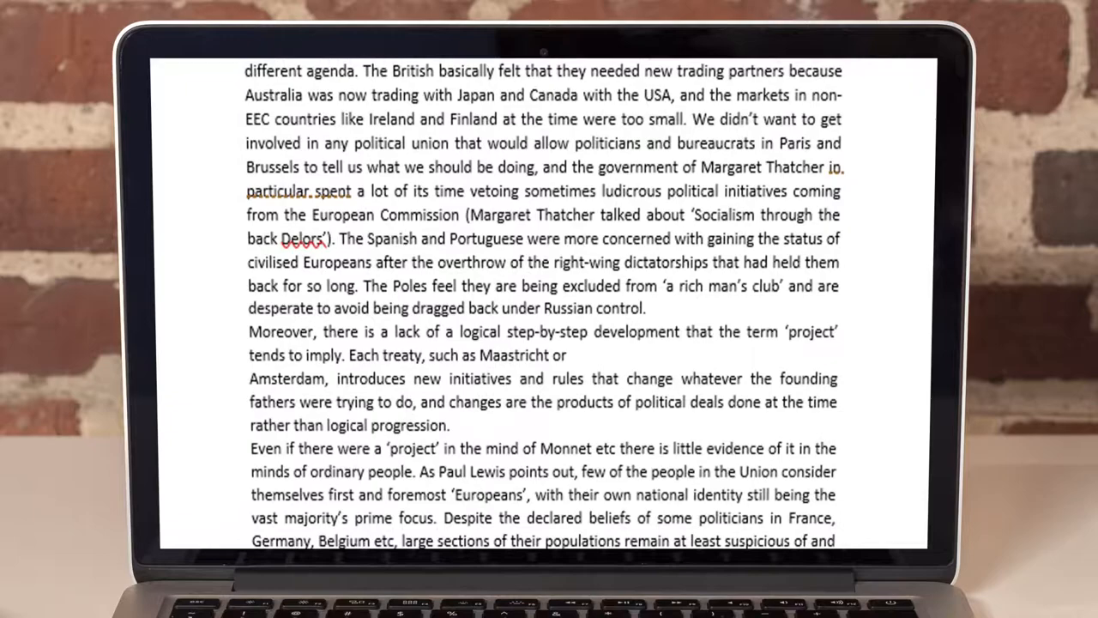
scroll("down", 3)
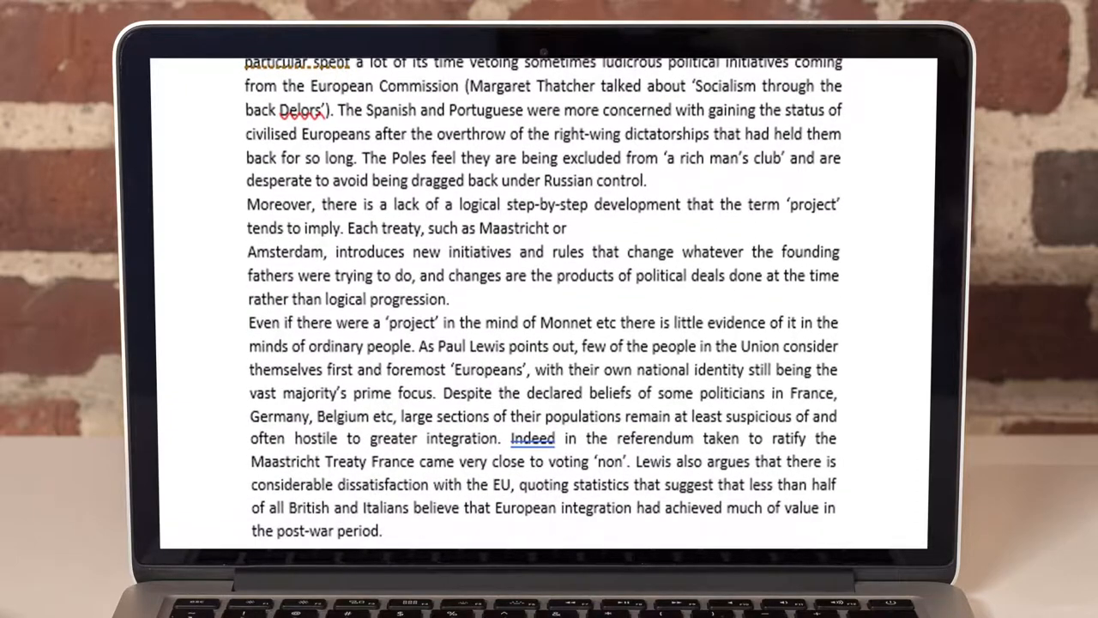
scroll("down", 3)
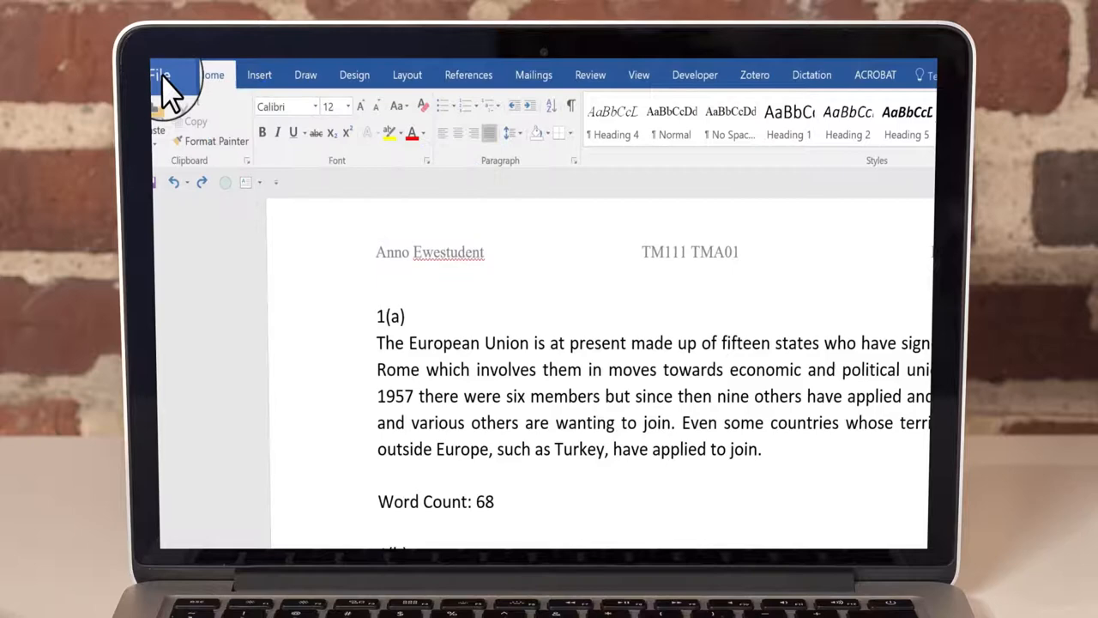
Step: Open Word Options from the File backstage and show the Proofing category
left_click(161, 75)
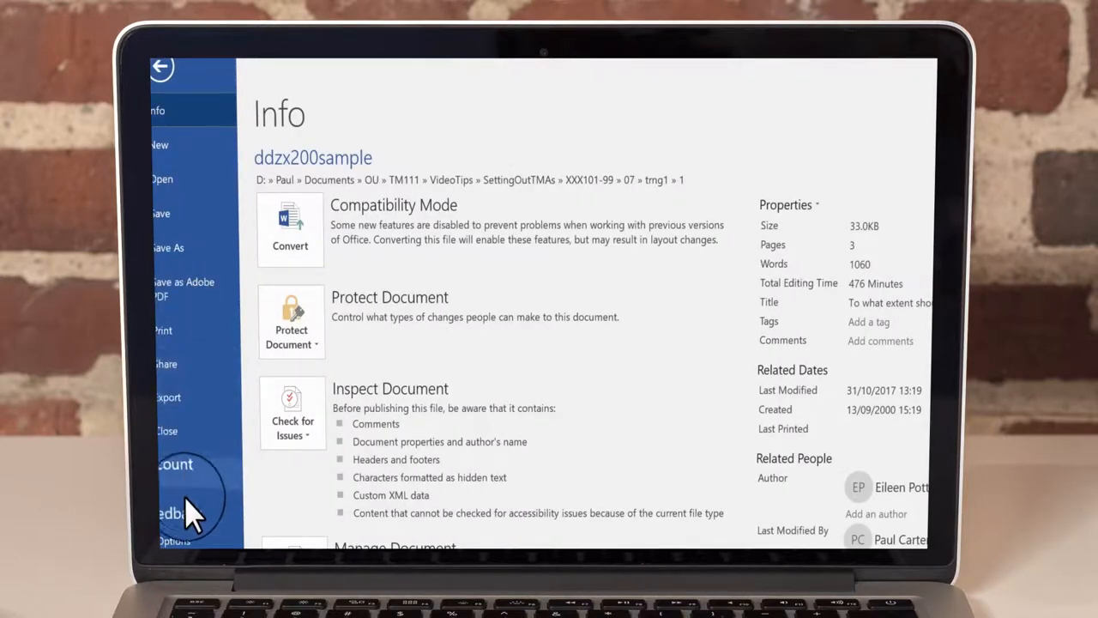
left_click(174, 541)
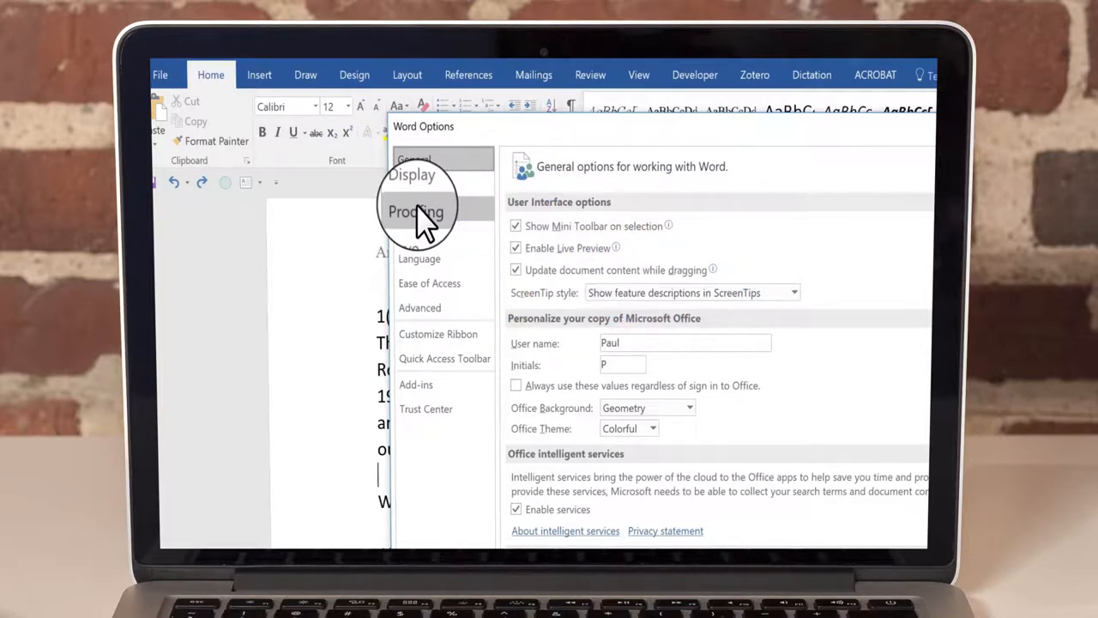
left_click(416, 211)
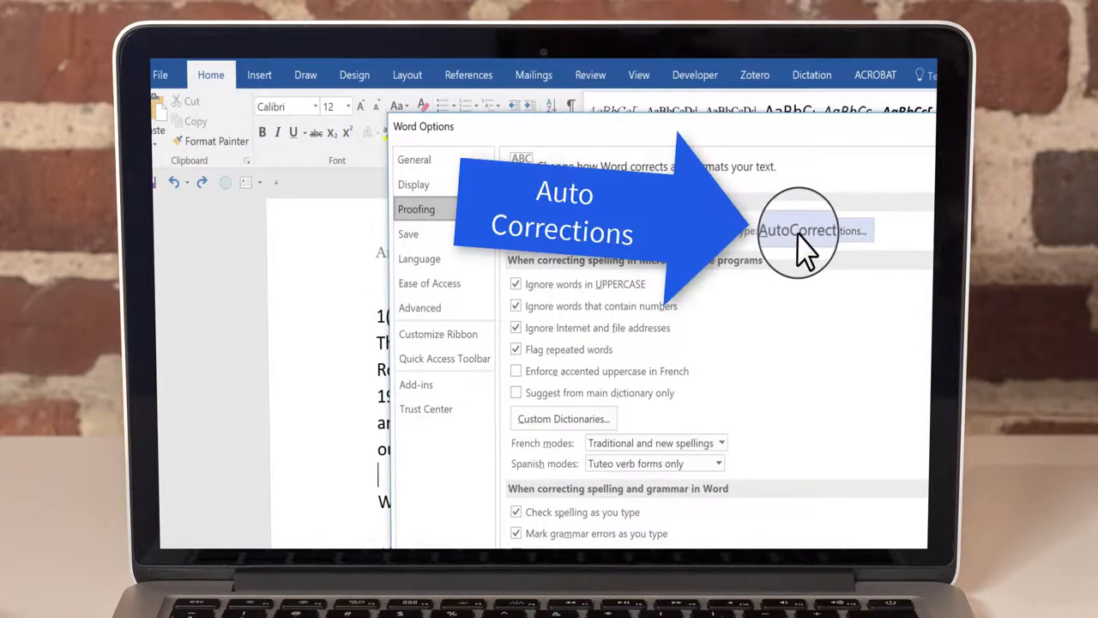
Step: Untick Automatic bulleted lists in AutoFormat As You Type and confirm both dialogs
left_click(811, 229)
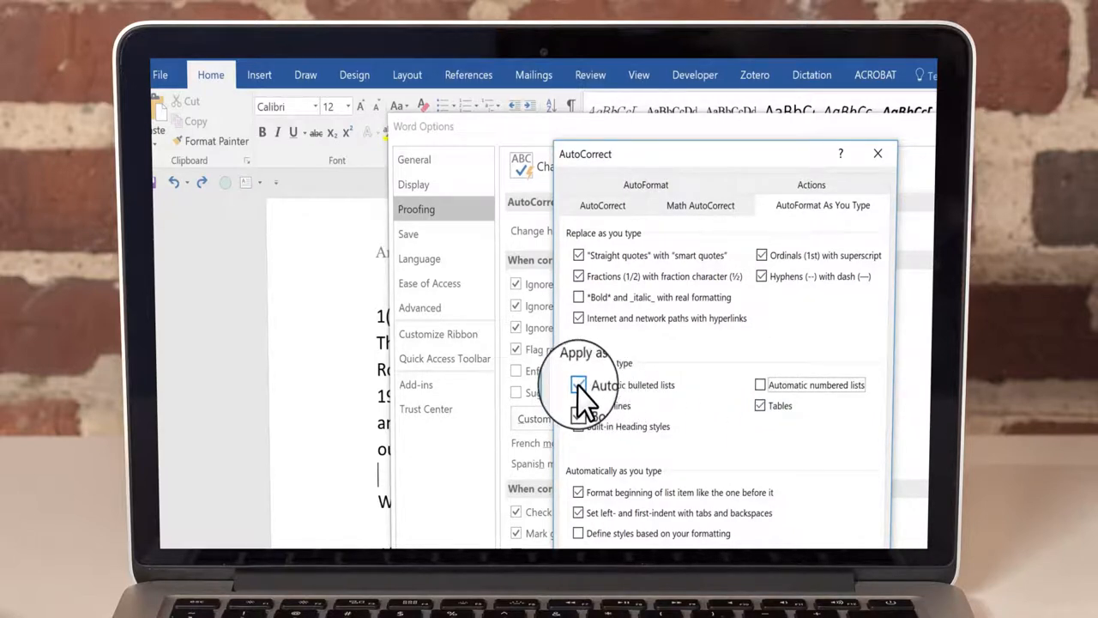
left_click(579, 384)
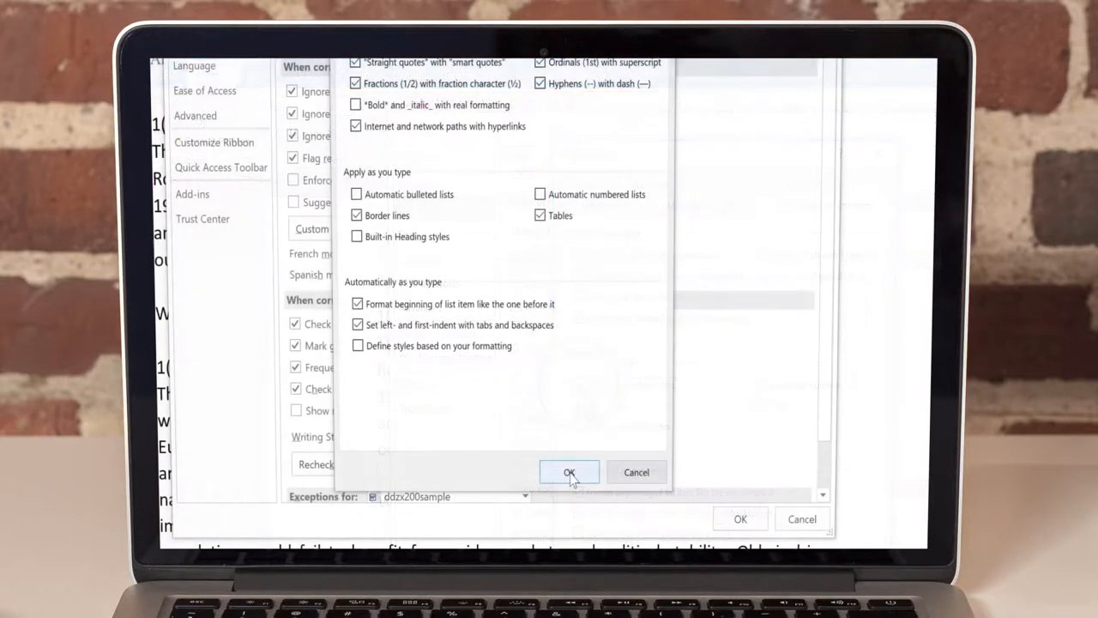
left_click(569, 472)
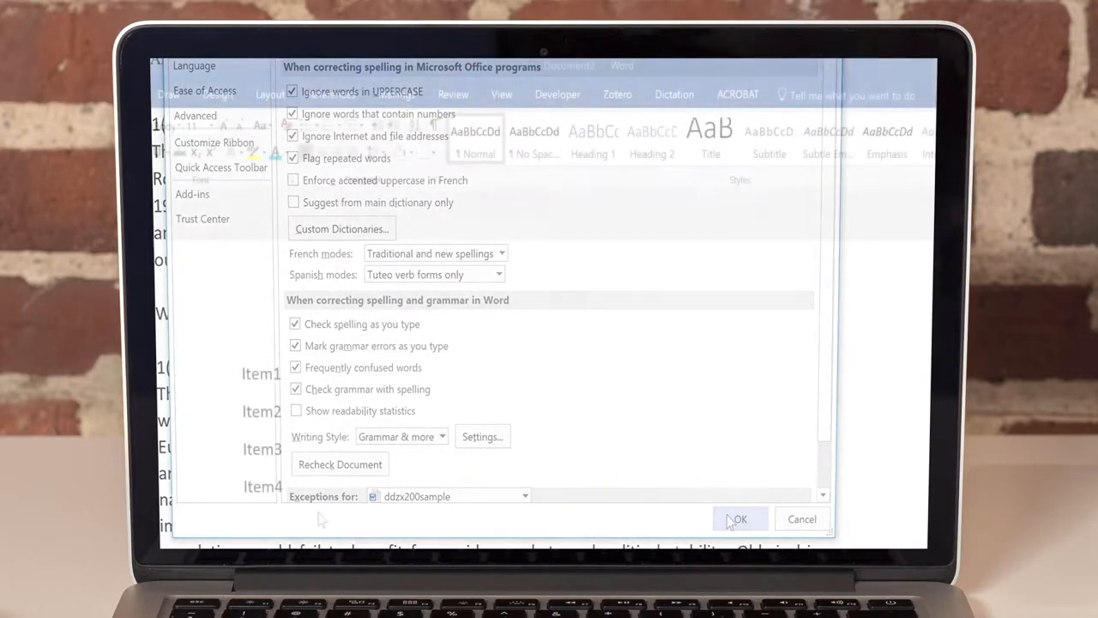
left_click(738, 518)
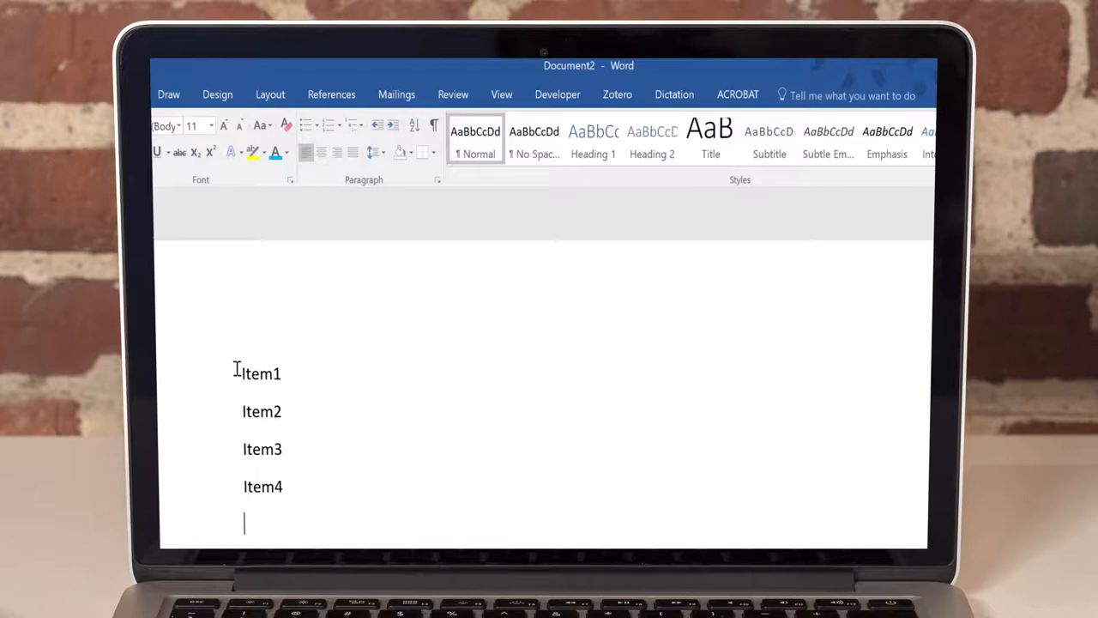
Step: Select Item1–Item4 and apply the checkmark bullet from the mini toolbar's Bullets dropdown
left_click_drag(244, 373, 283, 486)
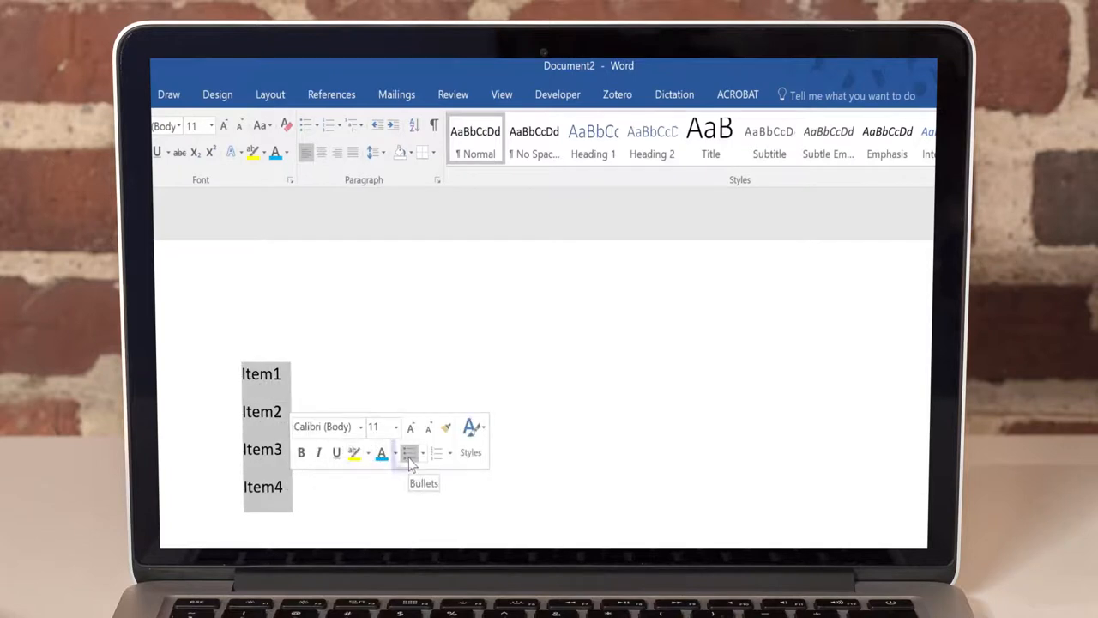
left_click(424, 452)
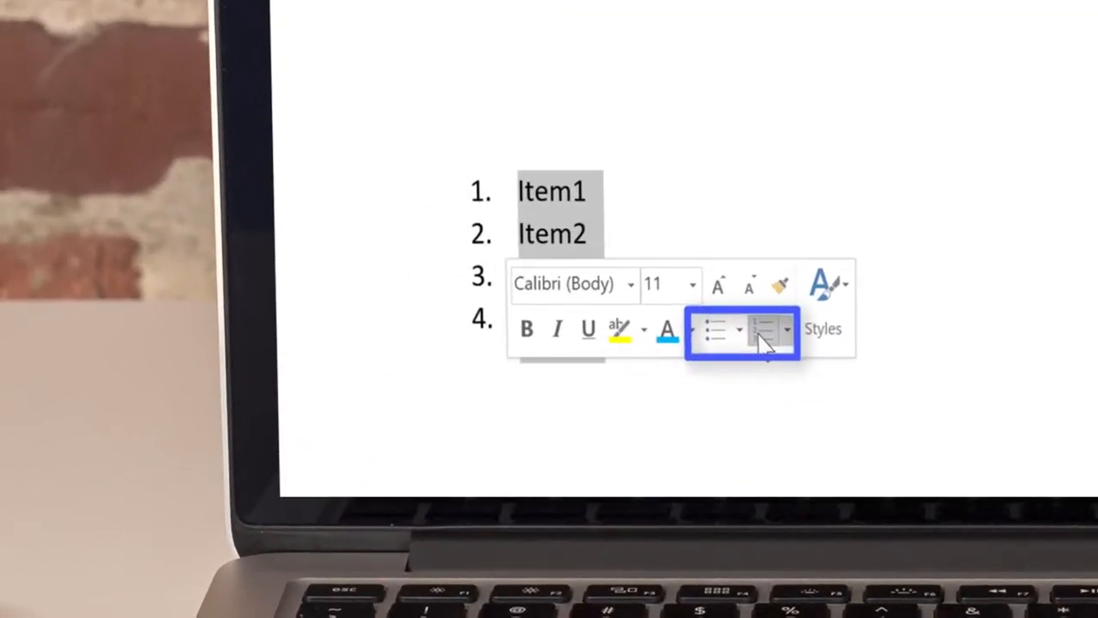
mouse_move(717, 328)
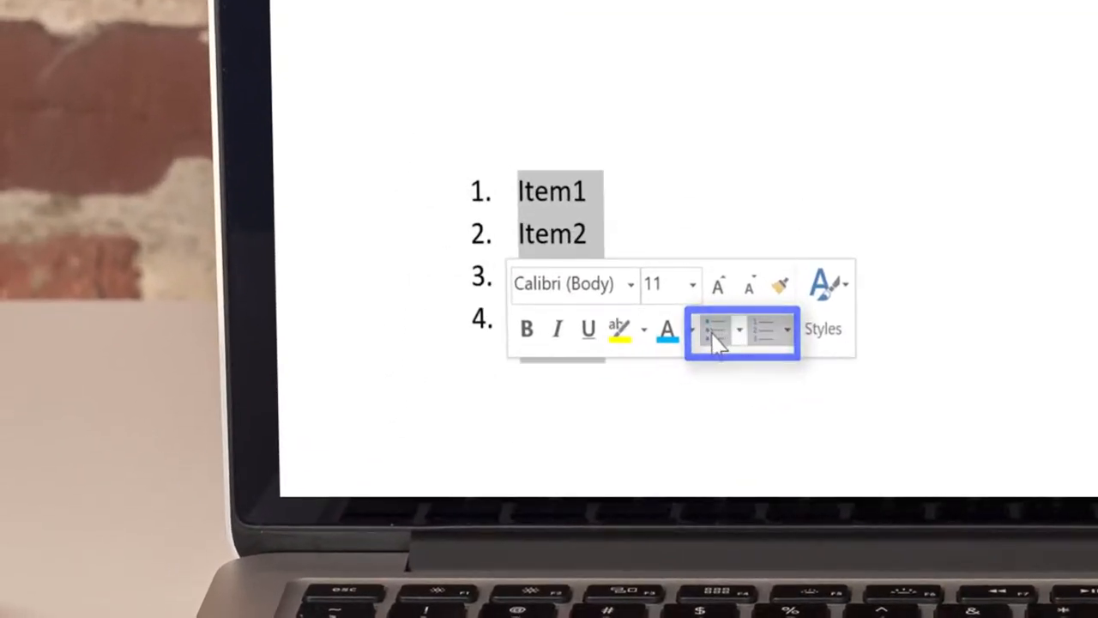
left_click(716, 329)
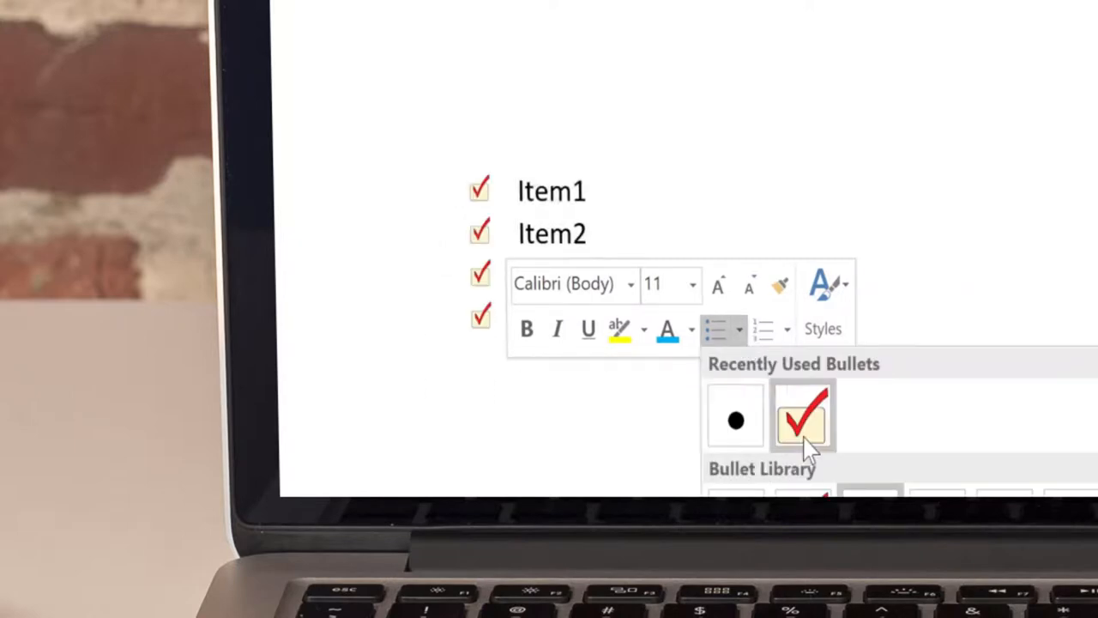
left_click(767, 330)
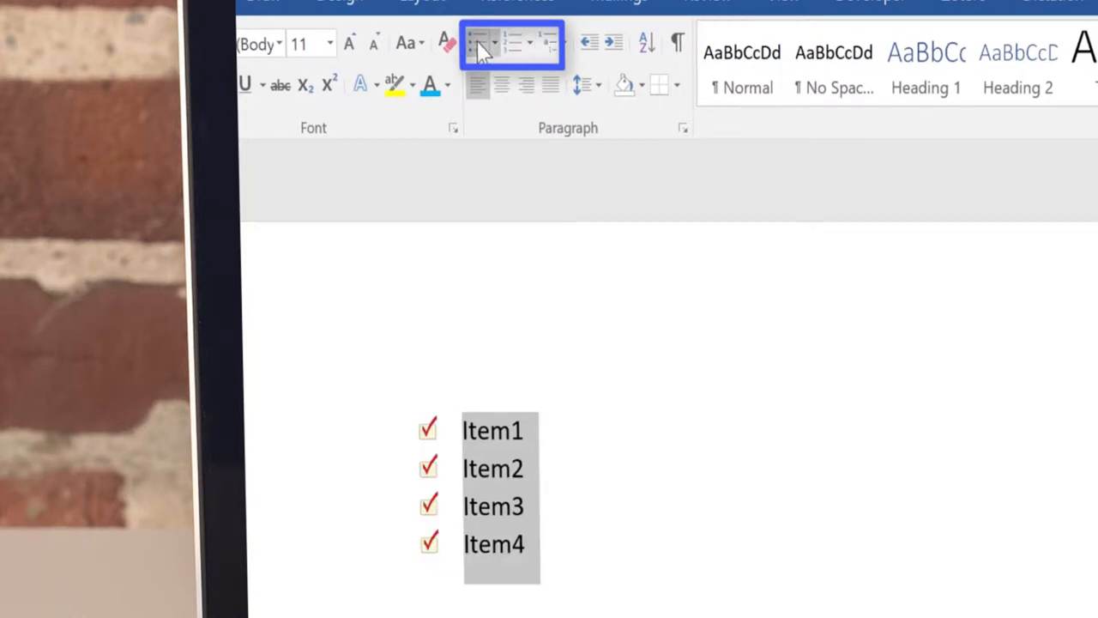
Step: Toggle the Home Bullets button to clear the checkmark bullets from Item1–Item4
left_click(515, 43)
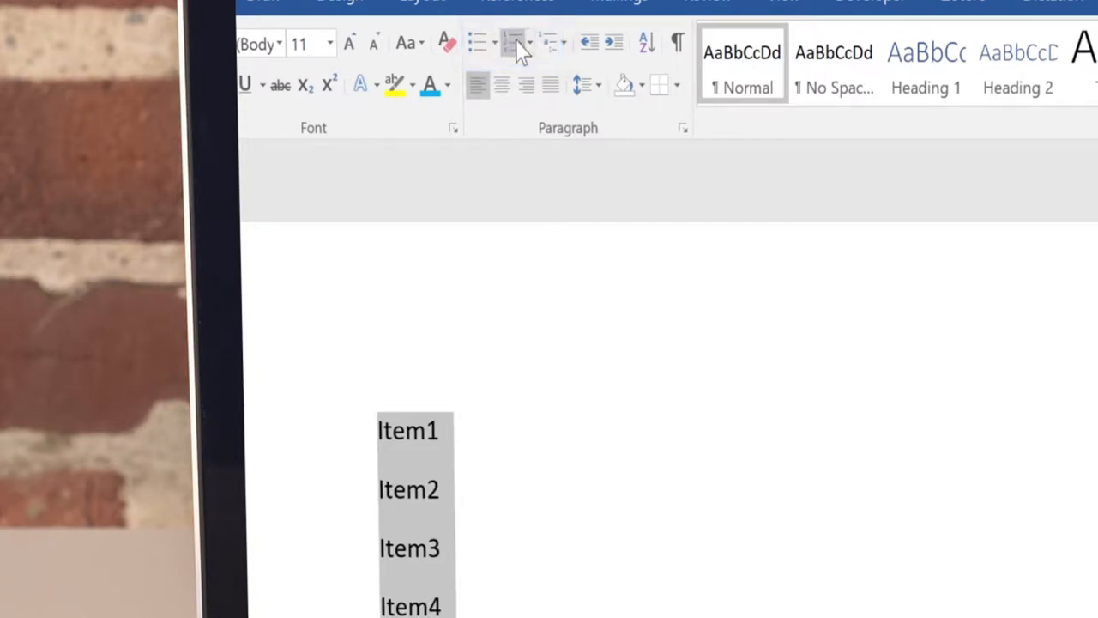
left_click(514, 42)
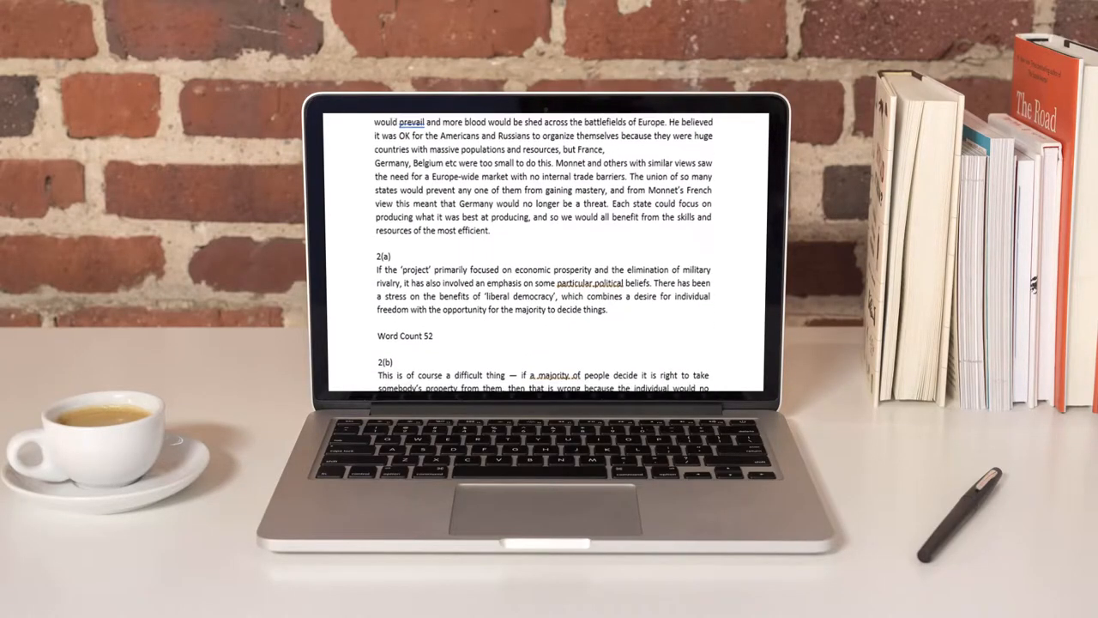
Step: Scroll down through the essay from section 2(a) to section 4
scroll("down", 3)
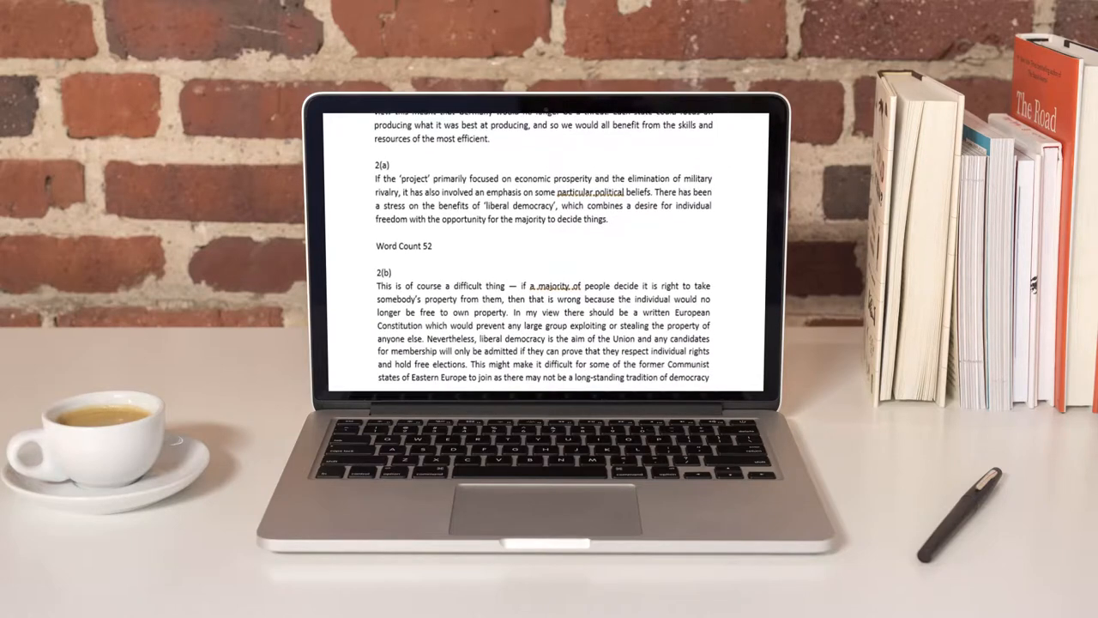
scroll("down", 3)
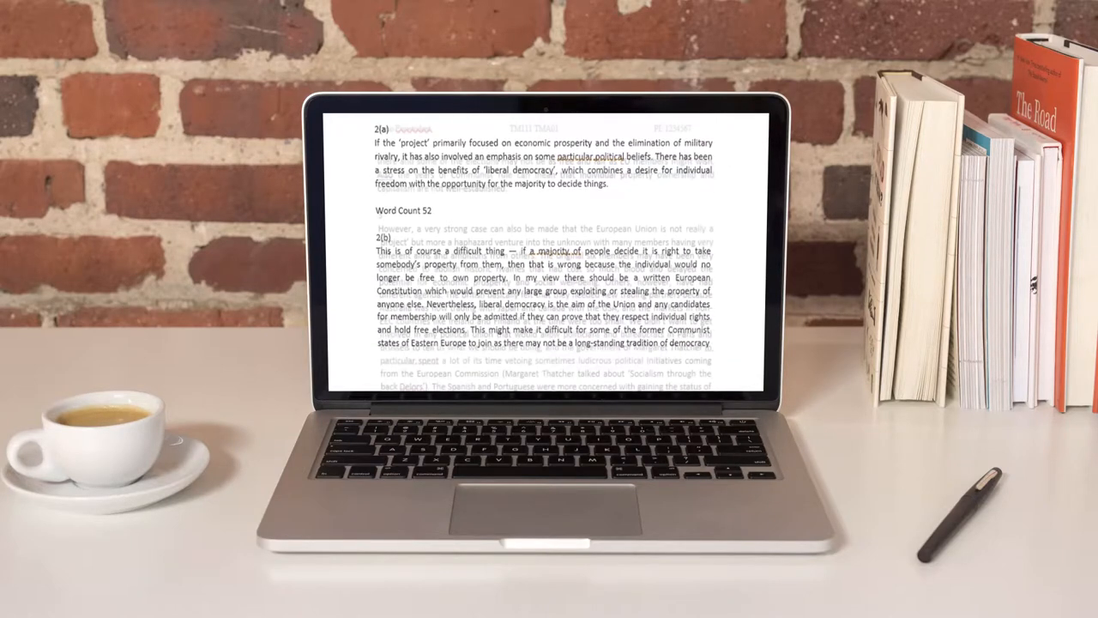
scroll("down", 3)
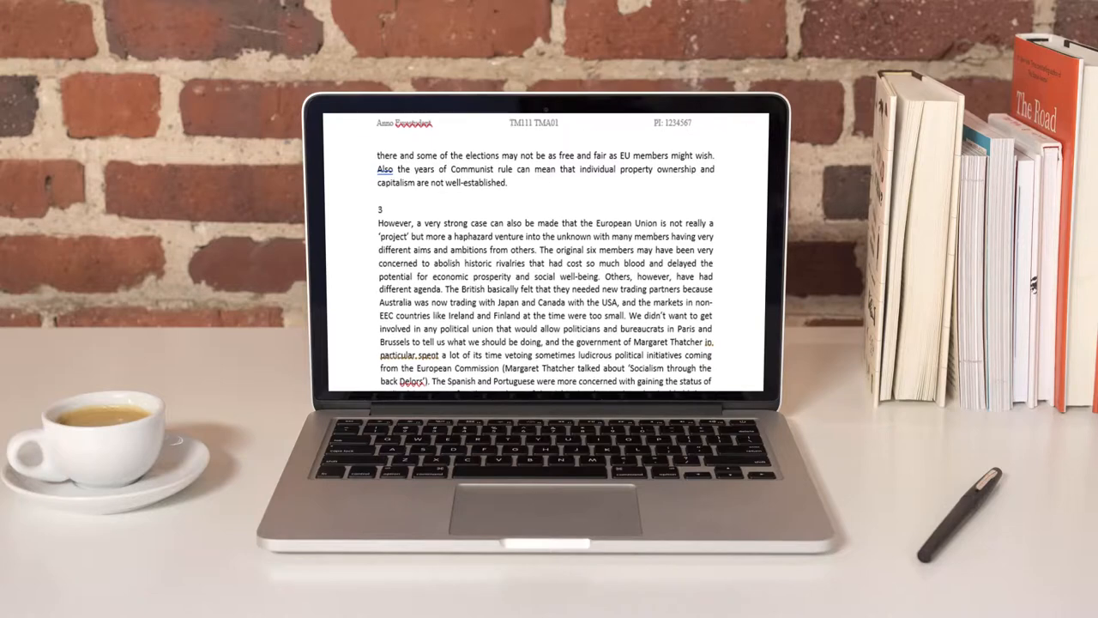
scroll("down", 3)
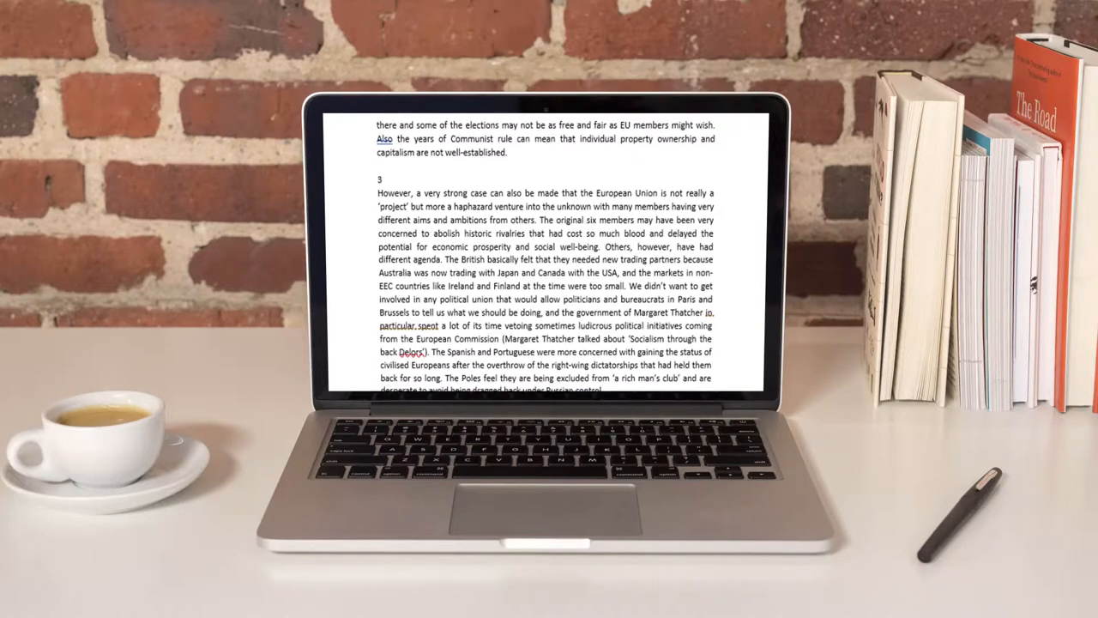
scroll("down", 3)
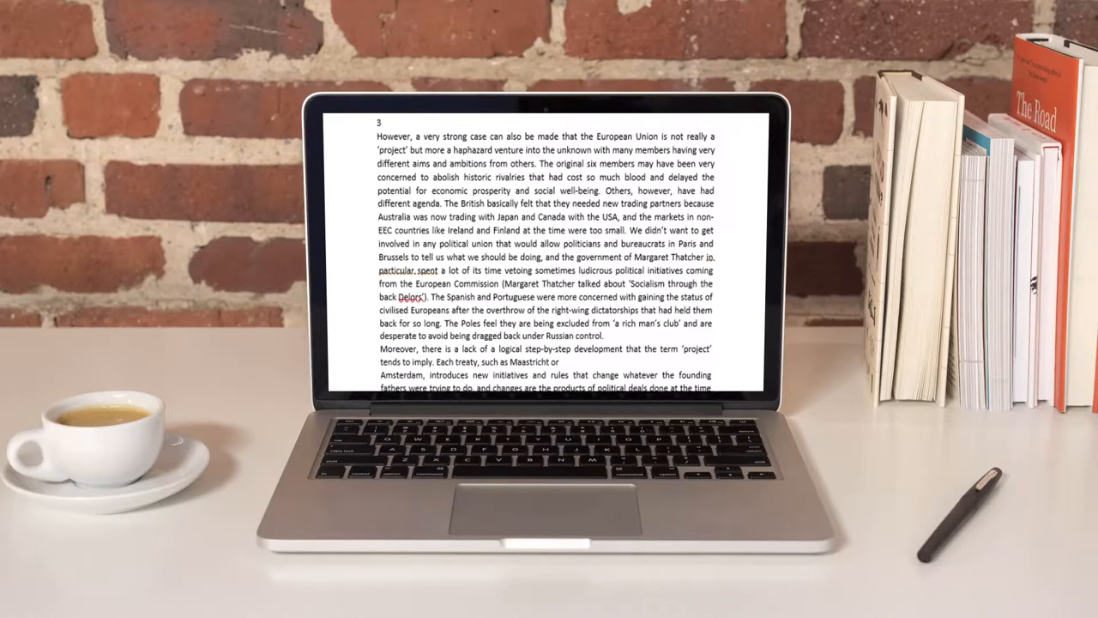
scroll("down", 3)
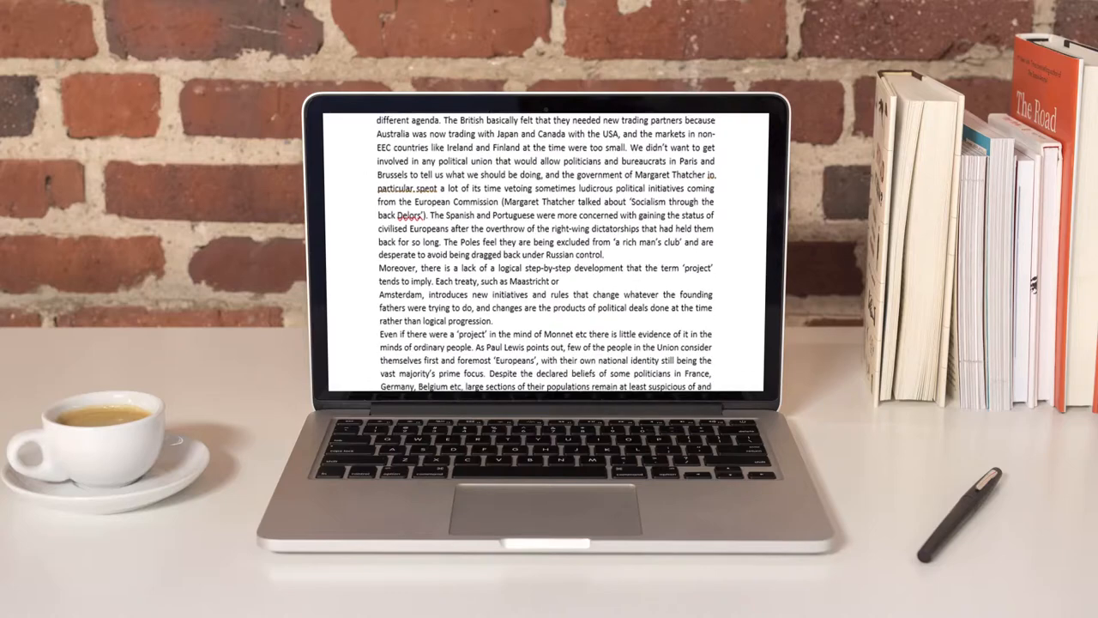
scroll("down", 3)
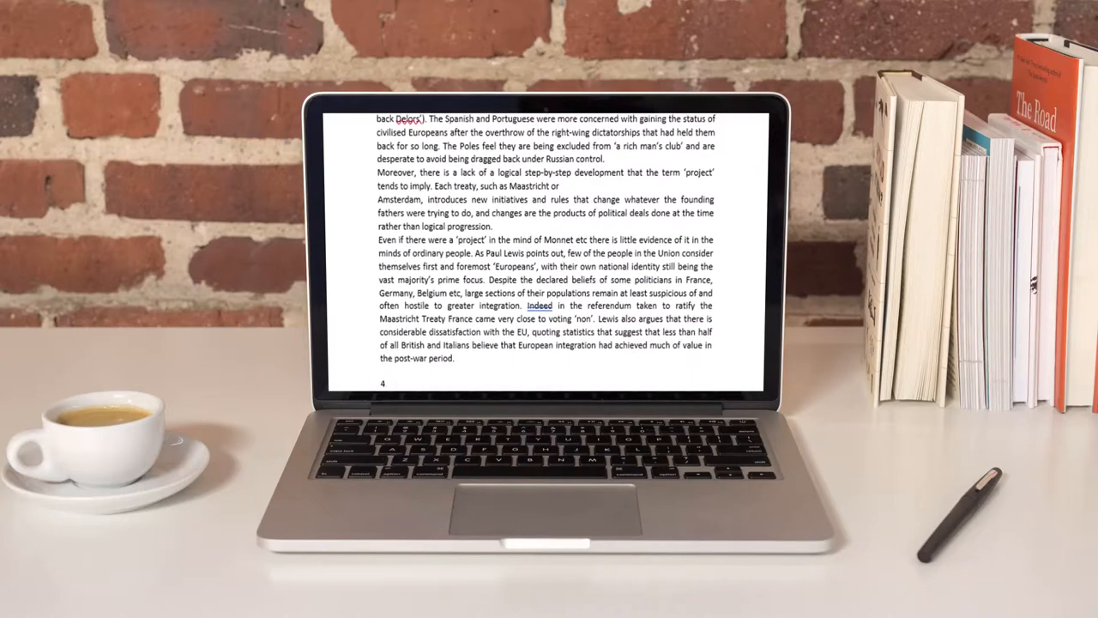
scroll("down", 3)
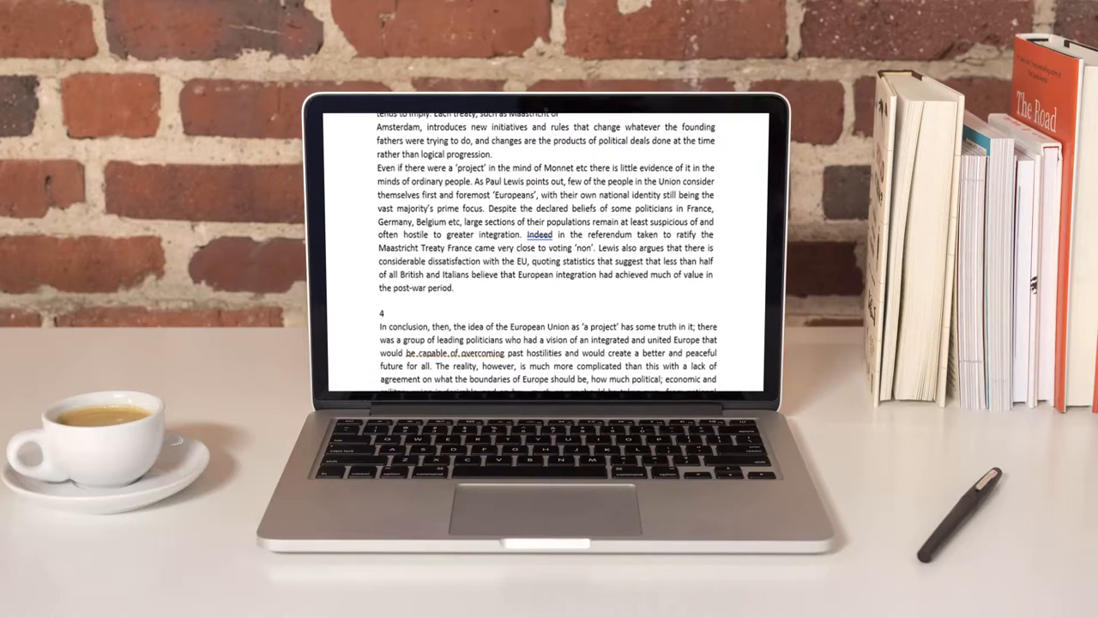
scroll("down", 3)
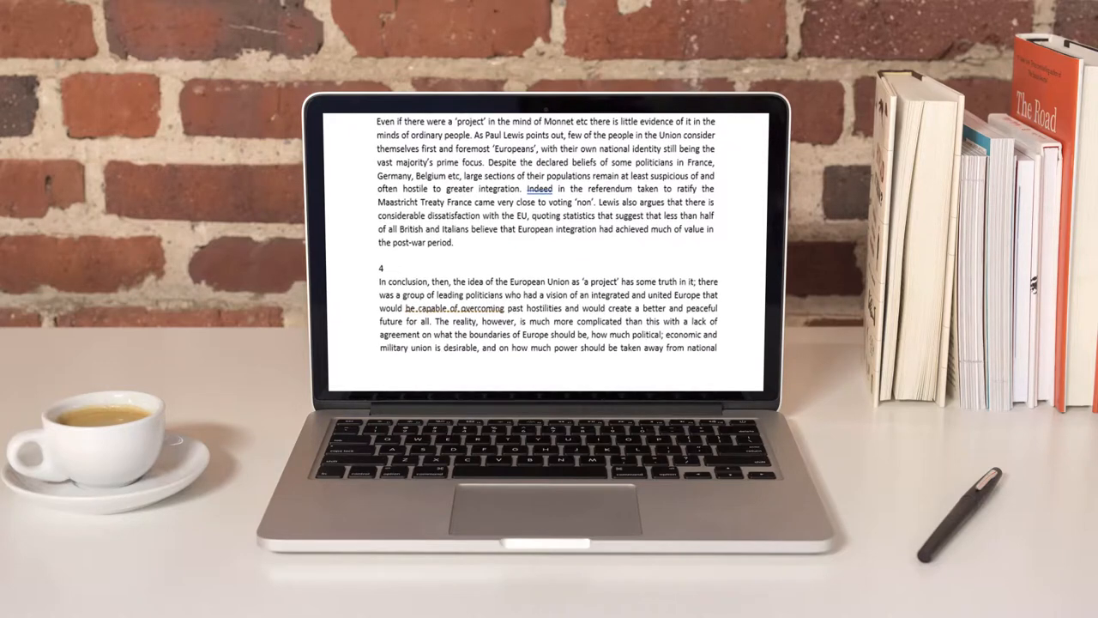
scroll("down", 3)
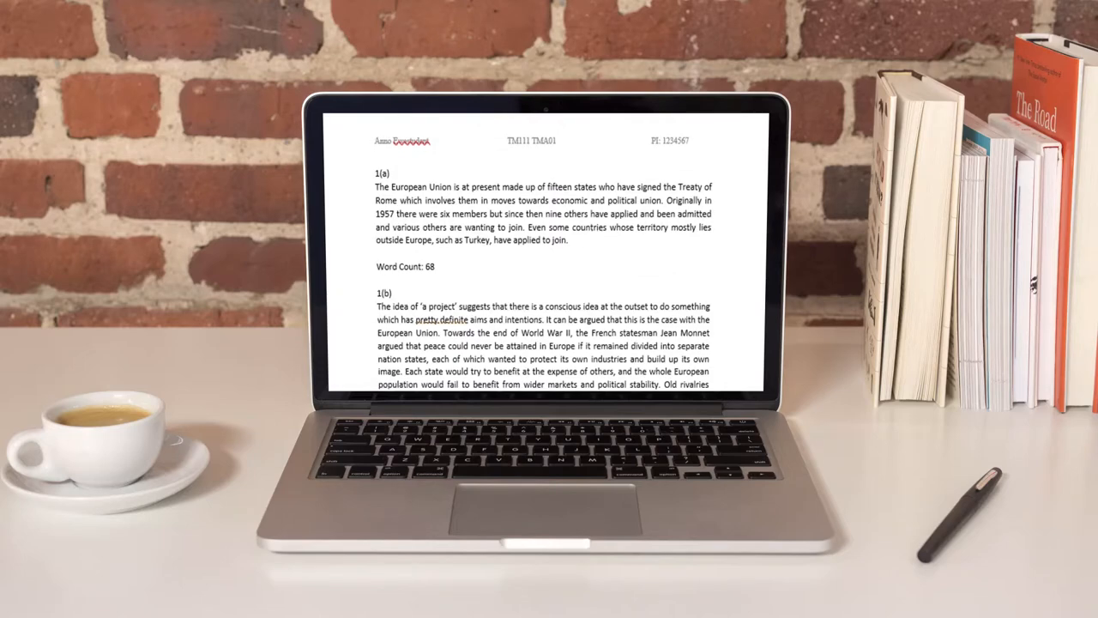
Step: Scroll the essay from section 1(a) through sections 2 and 3 to section 4
scroll("down", 3)
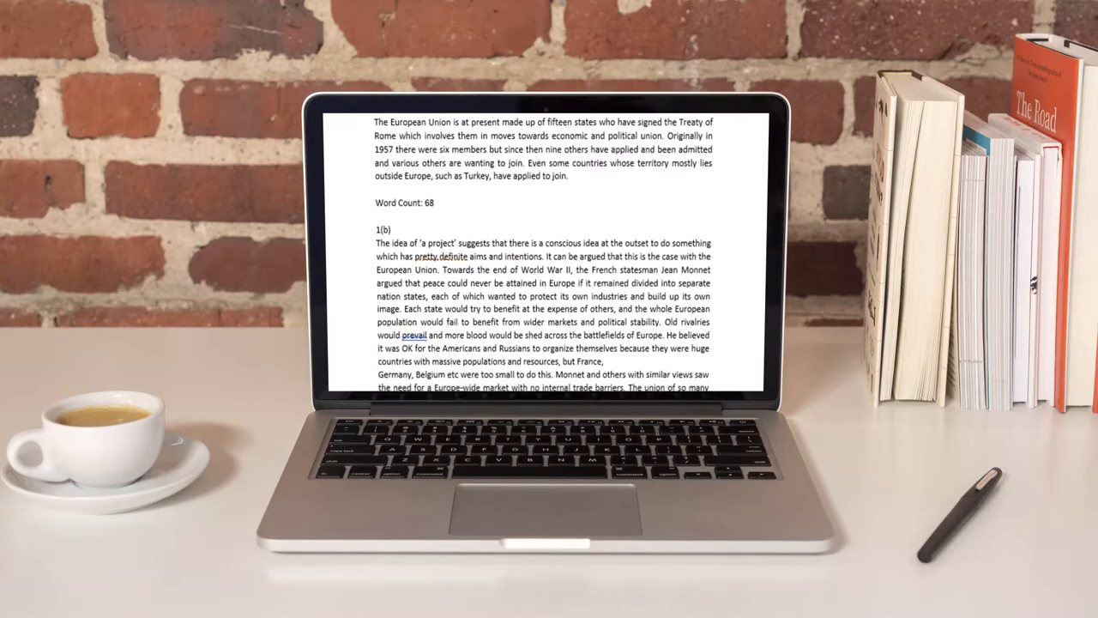
scroll("down", 3)
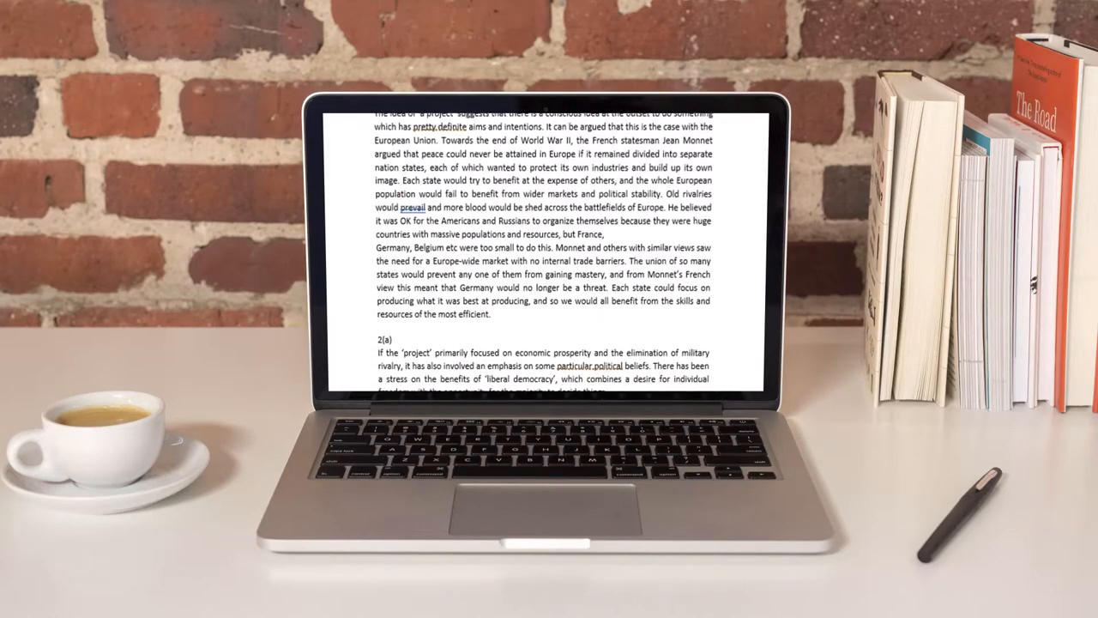
scroll("down", 3)
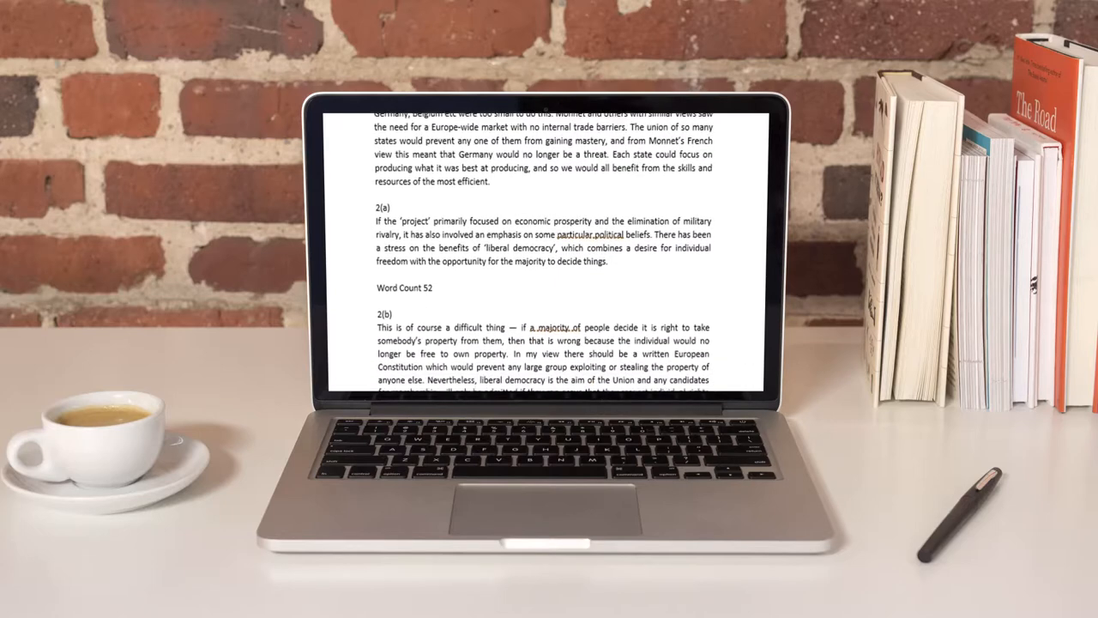
scroll("down", 3)
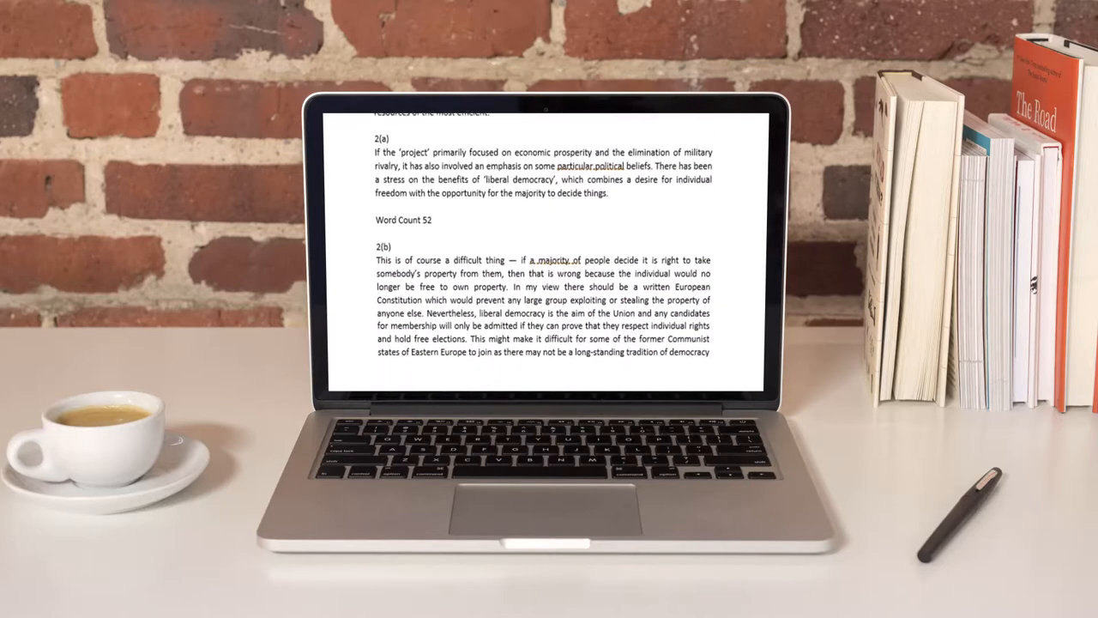
scroll("down", 3)
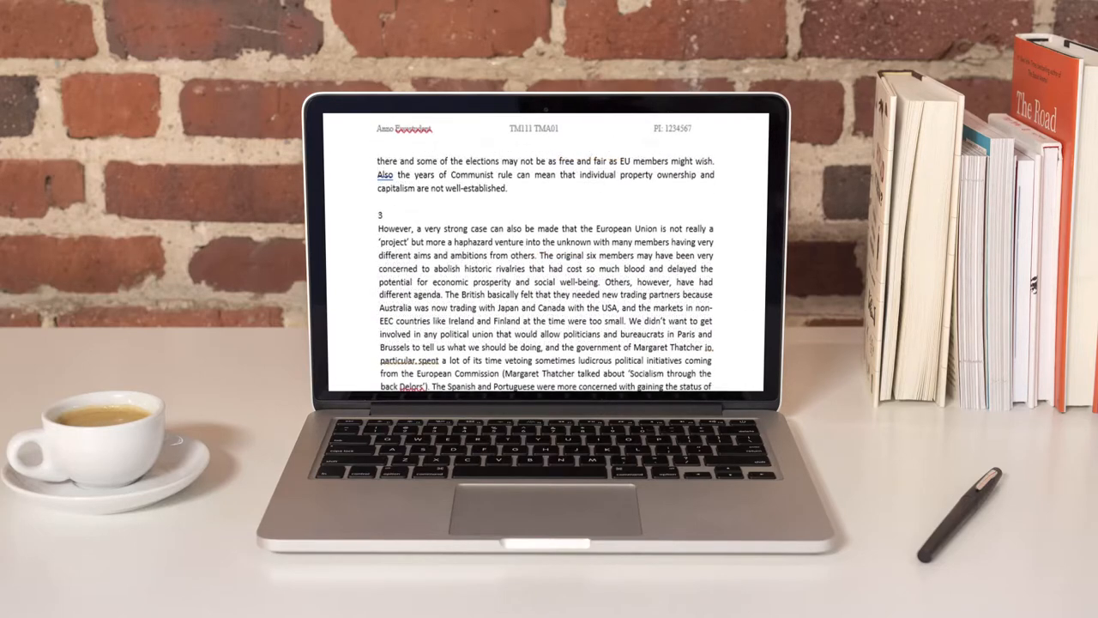
scroll("down", 3)
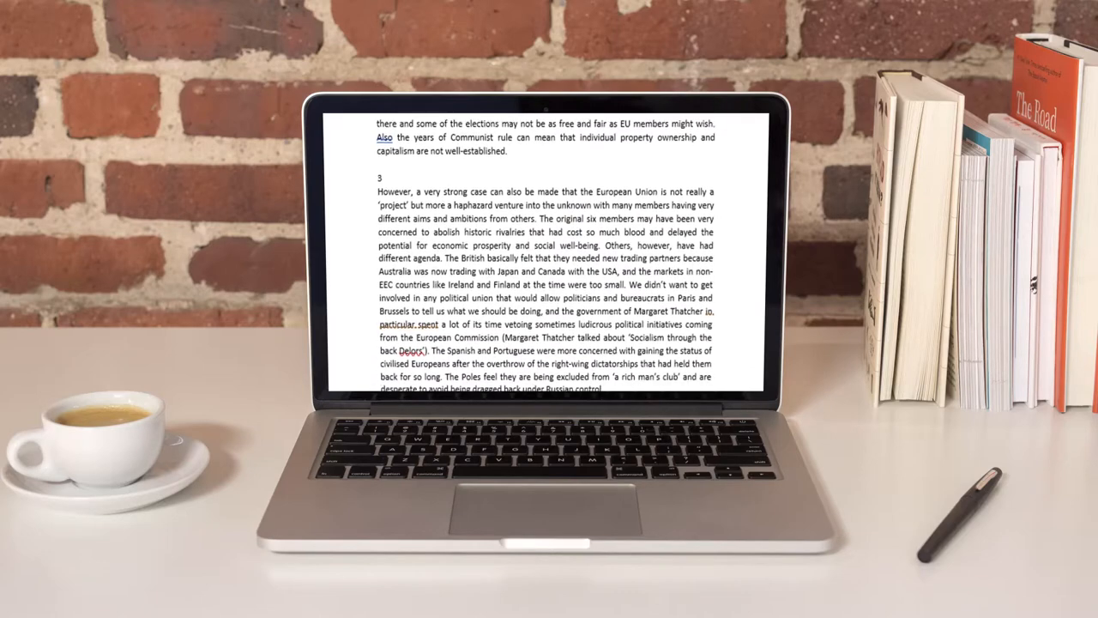
scroll("down", 3)
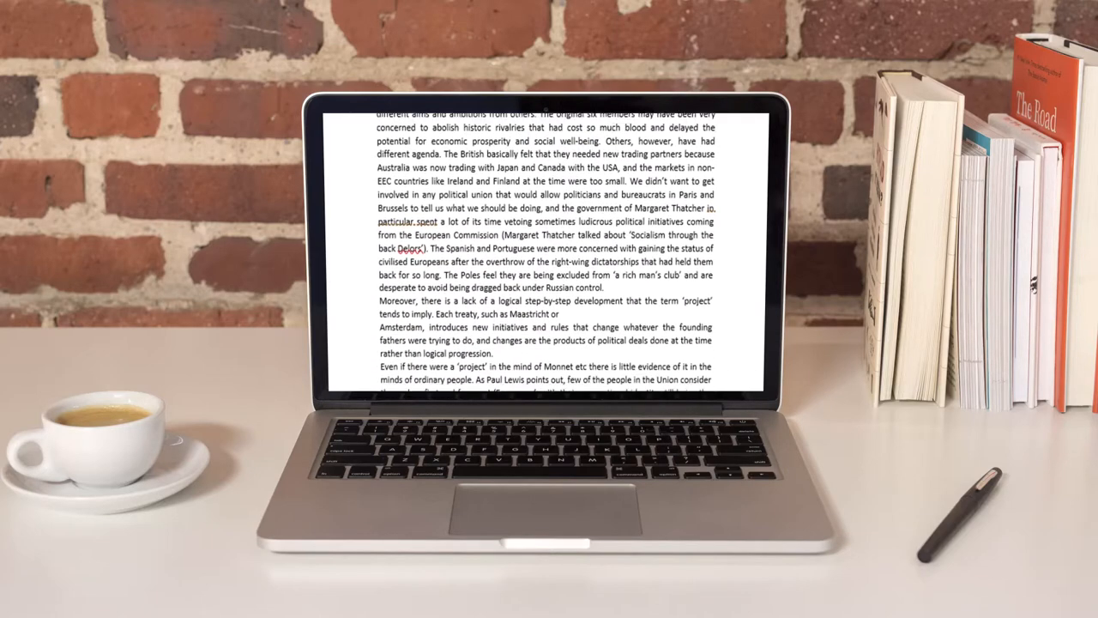
scroll("down", 3)
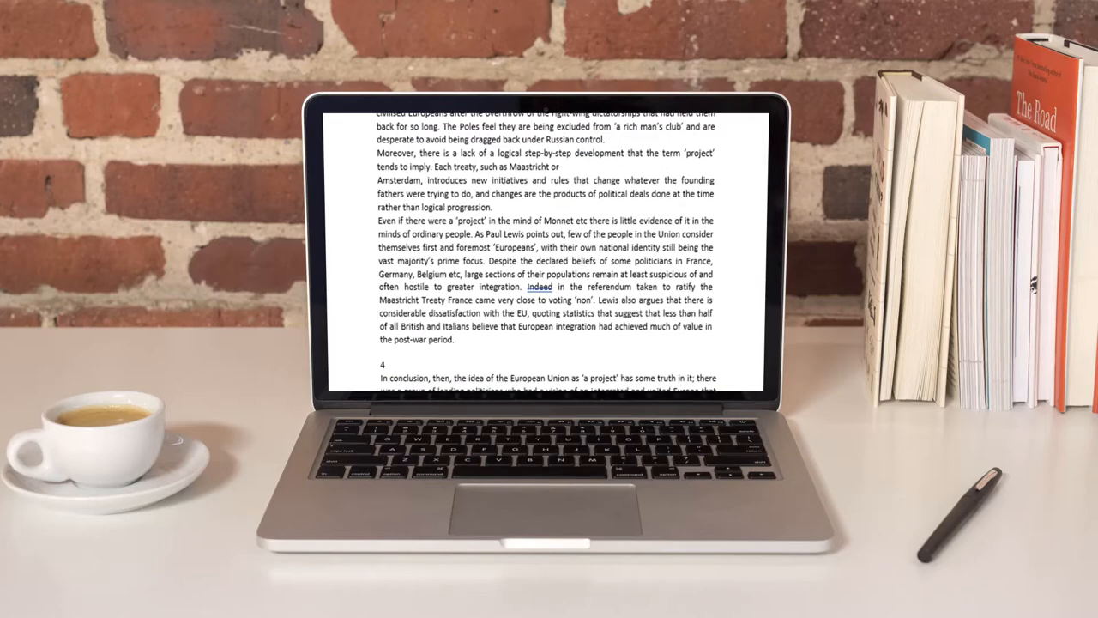
scroll("down", 3)
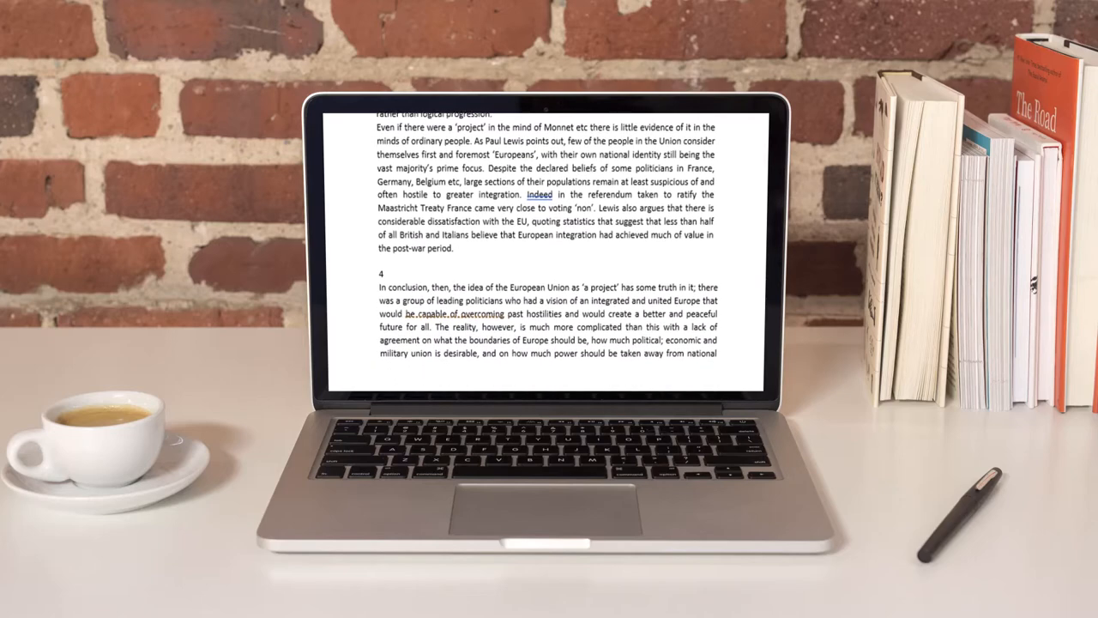